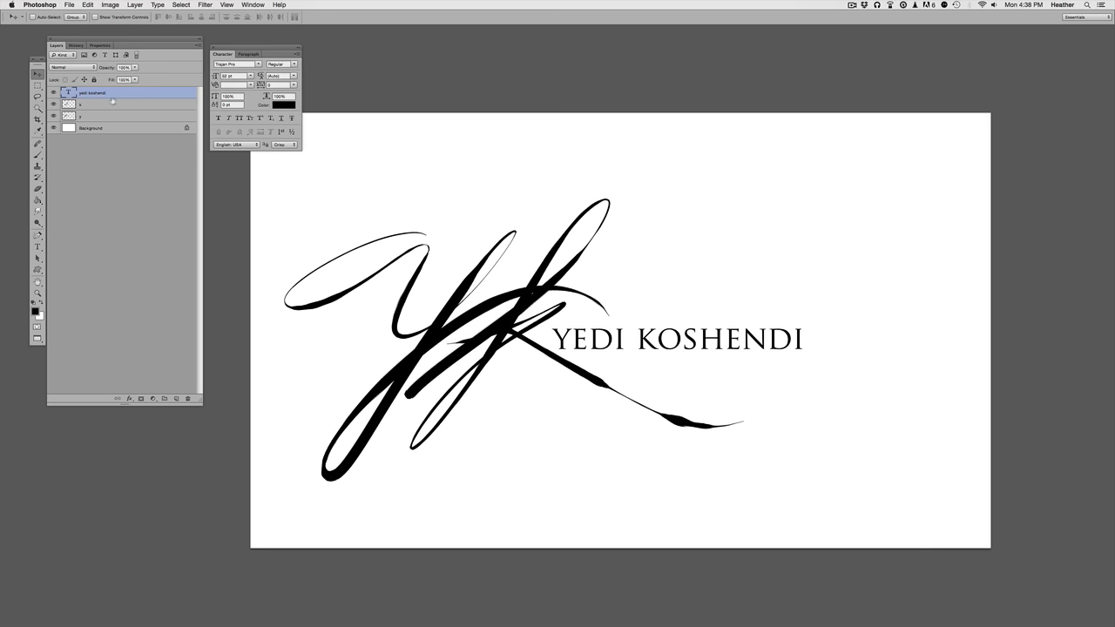
Preview script fonts like UmberSSK and Windsong for 'YEDI KOSHENDI', then revert to Trajan Pro
left_click_drag(231, 52, 252, 49)
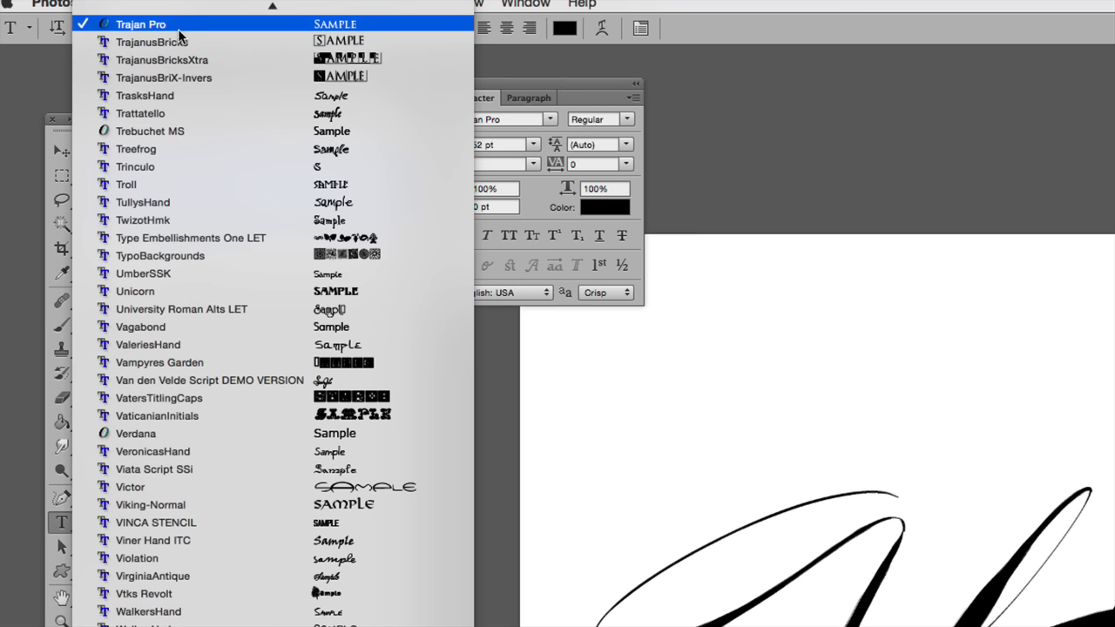
left_click(139, 23)
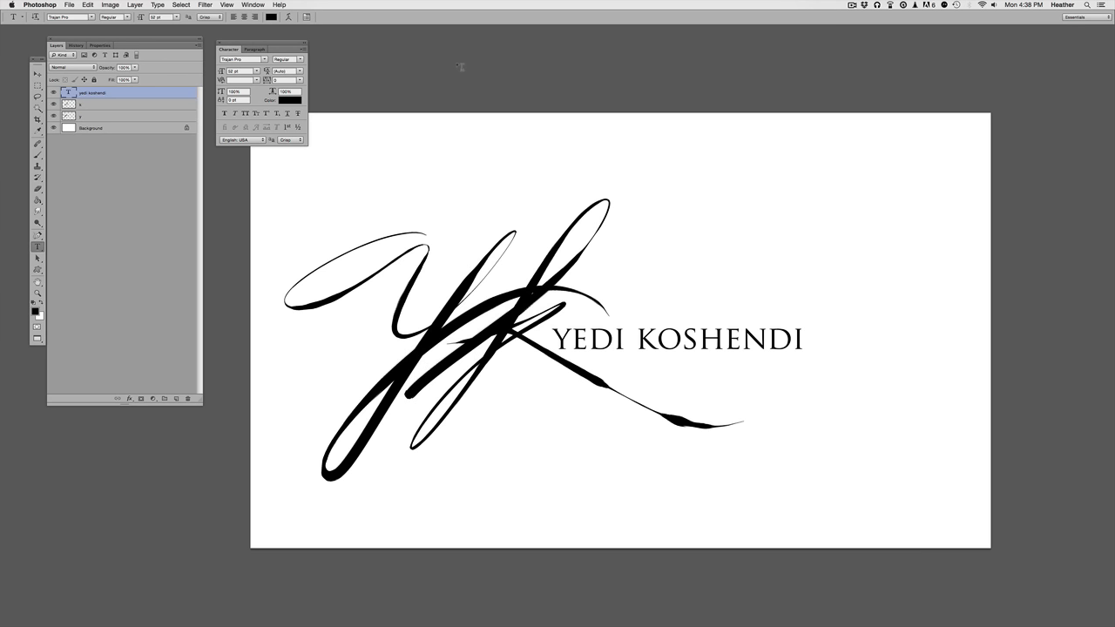
mouse_move(266, 66)
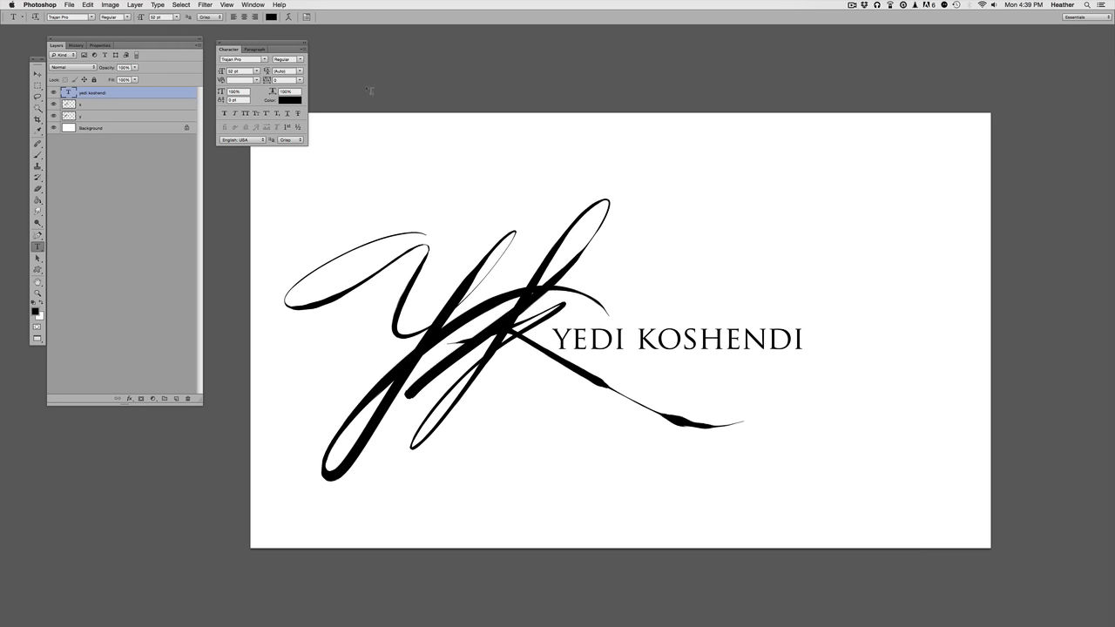
mouse_move(364, 80)
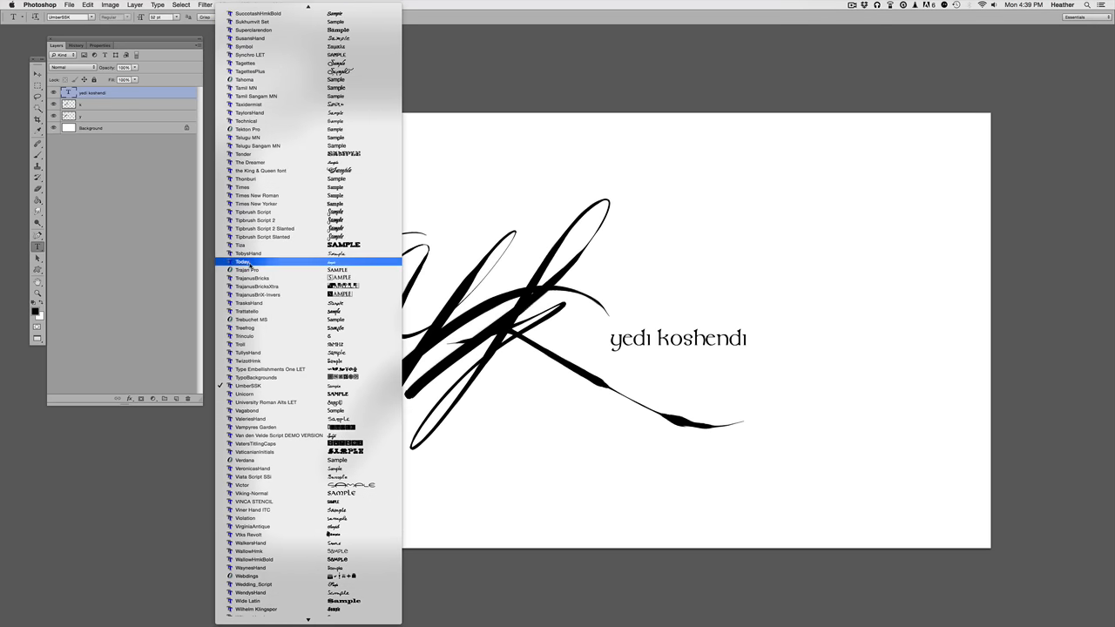
left_click(246, 269)
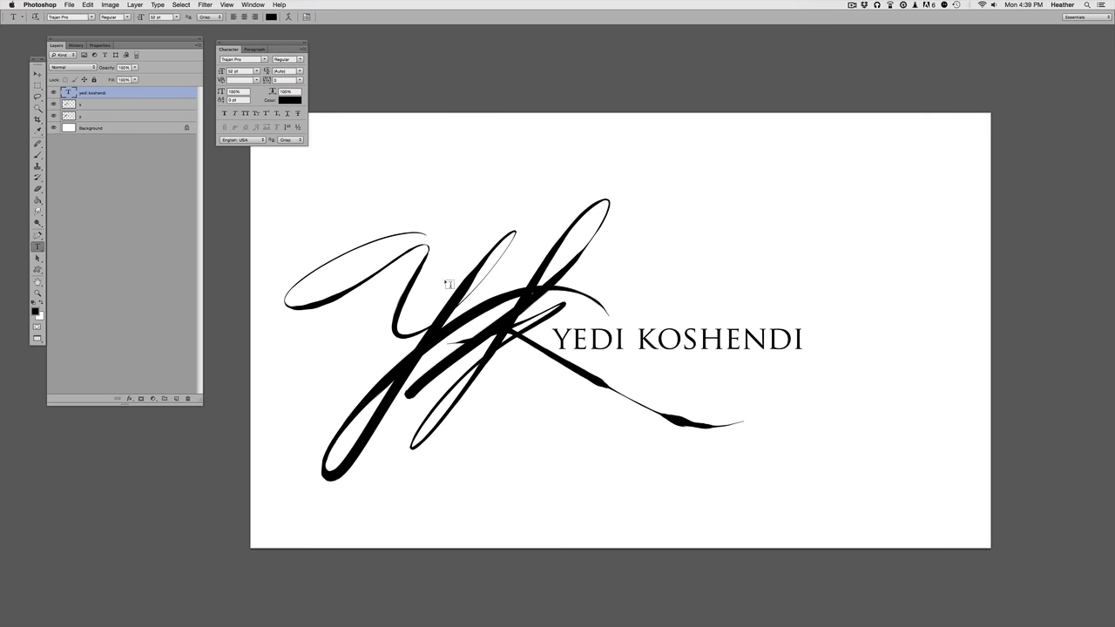
mouse_move(319, 218)
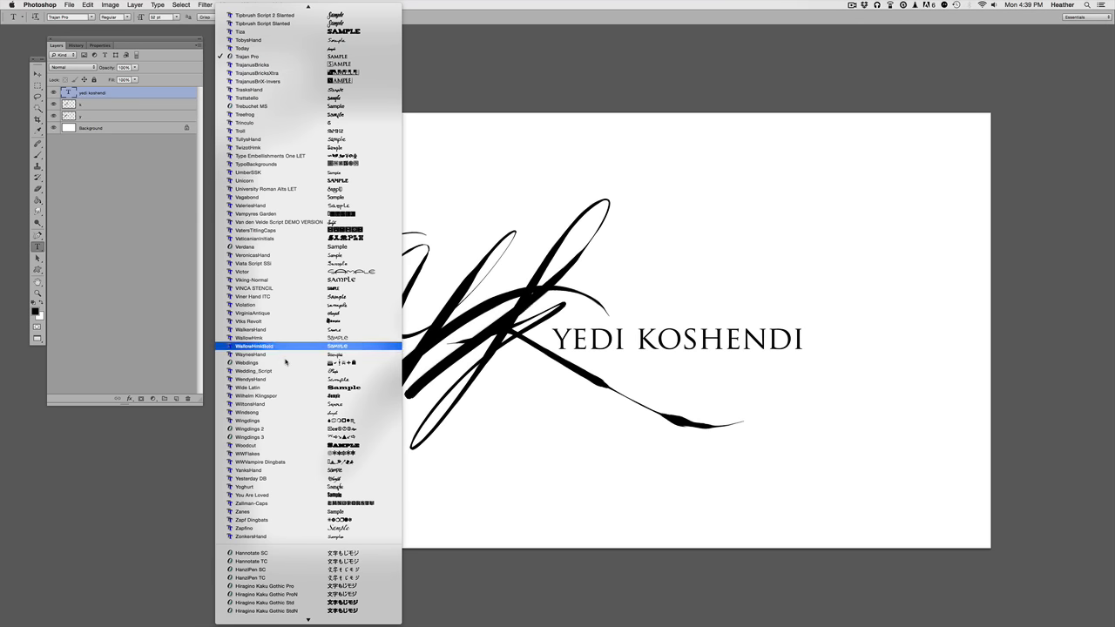
left_click(248, 421)
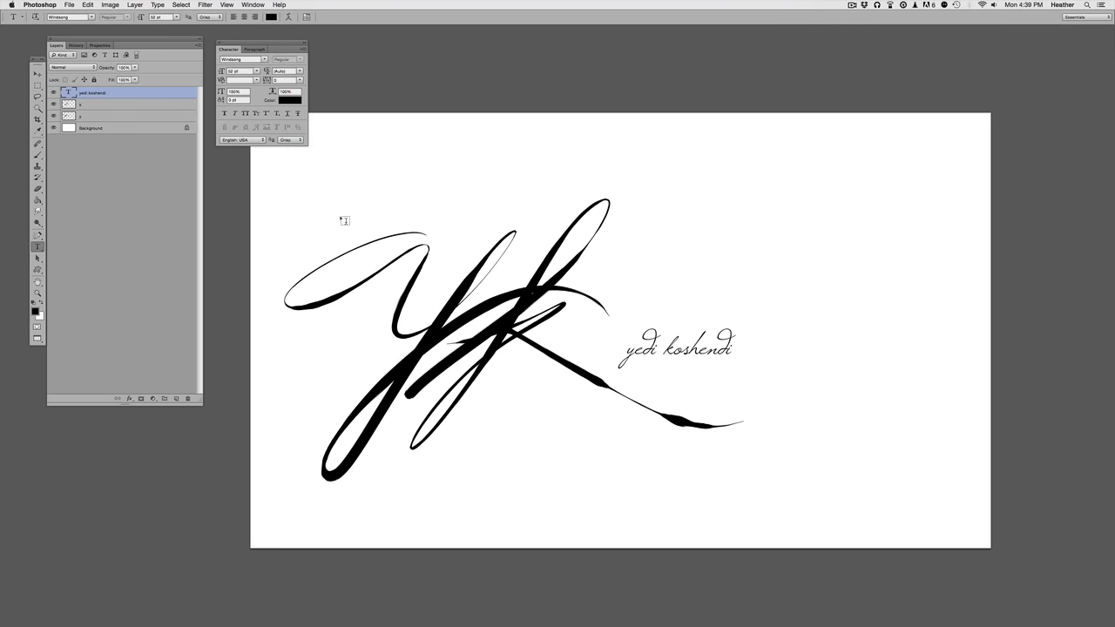
mouse_move(560, 348)
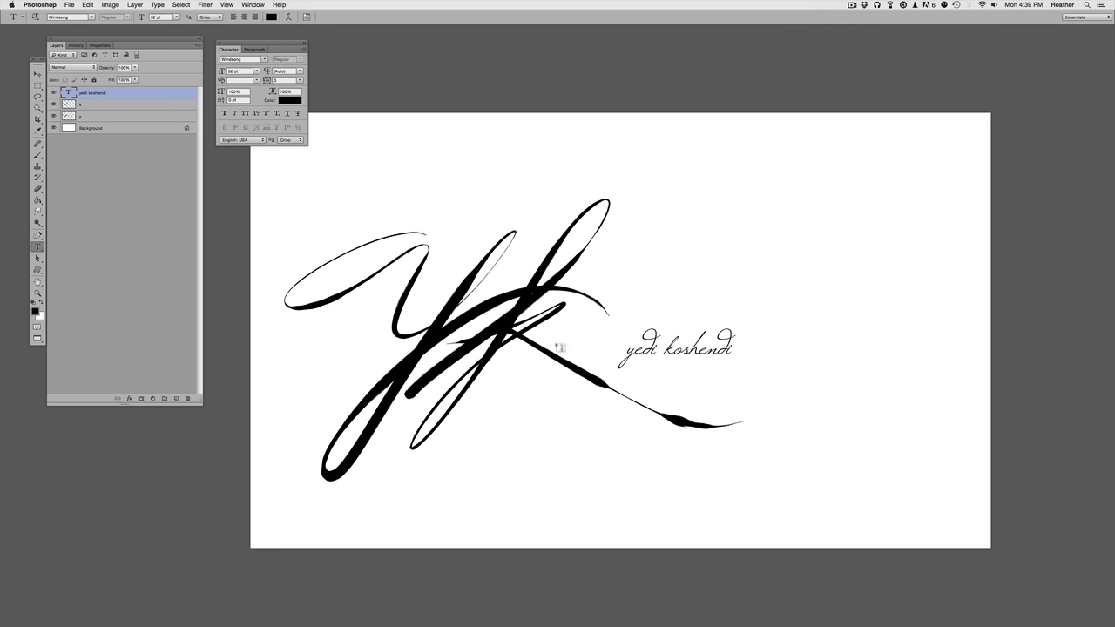
mouse_move(306, 279)
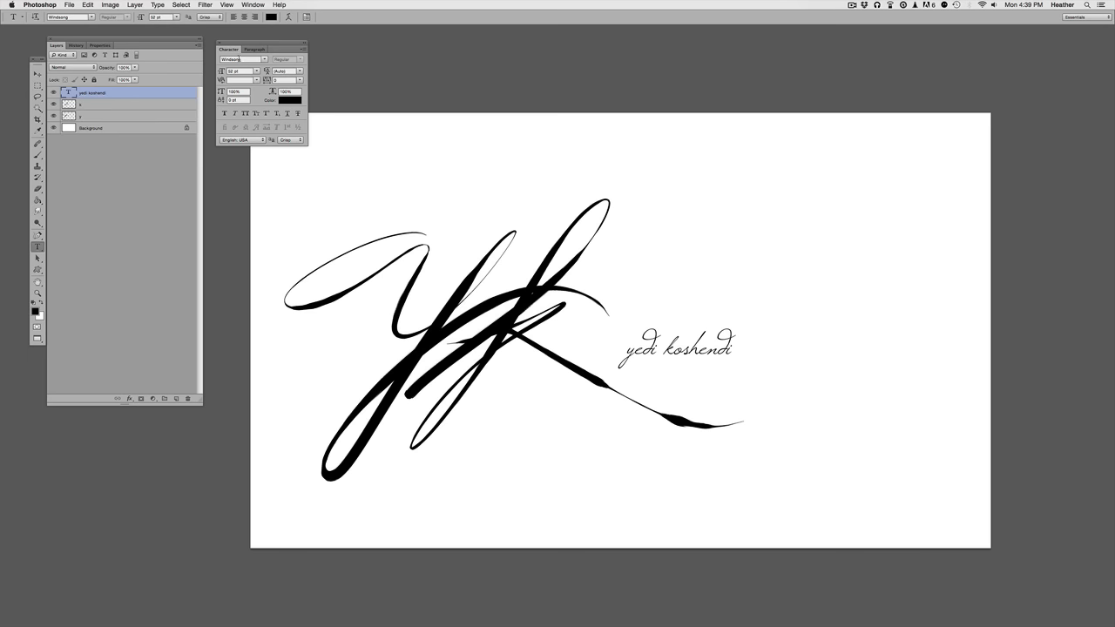
left_click(244, 58)
type("Trajan Pro")
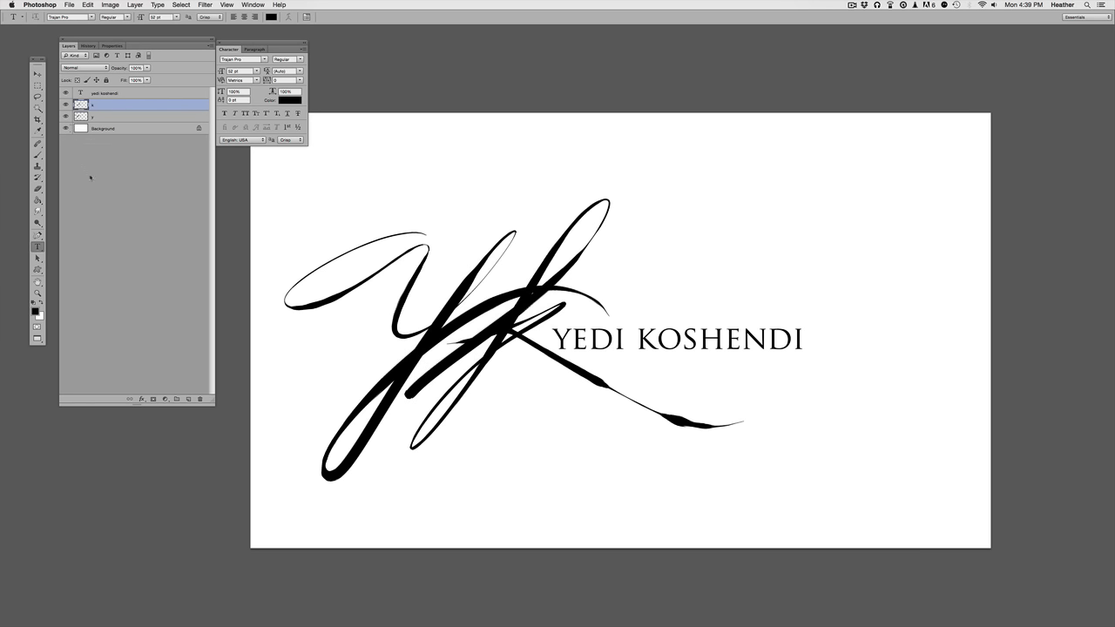
mouse_move(132, 250)
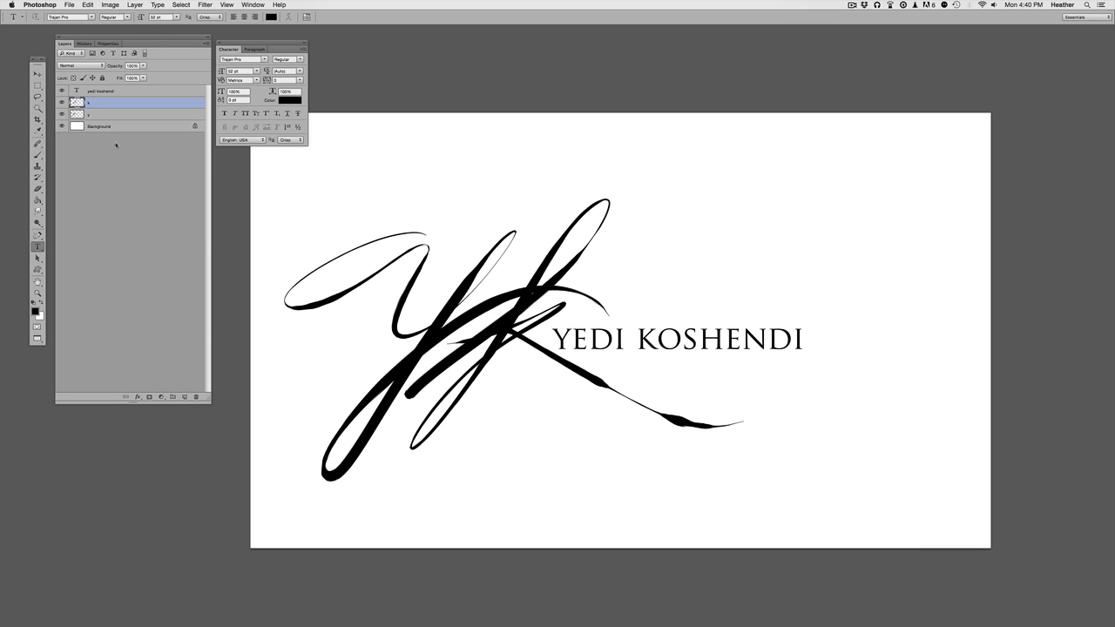
mouse_move(111, 175)
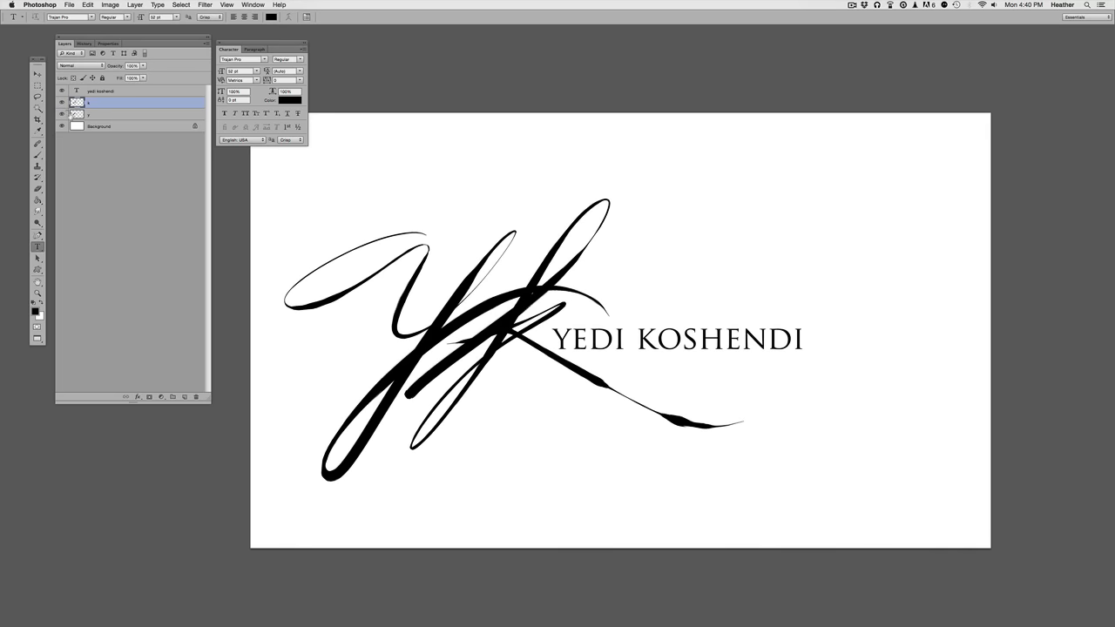
Select the k layer, choose the Paint Bucket tool and set a rust brown foreground colour
left_click(61, 126)
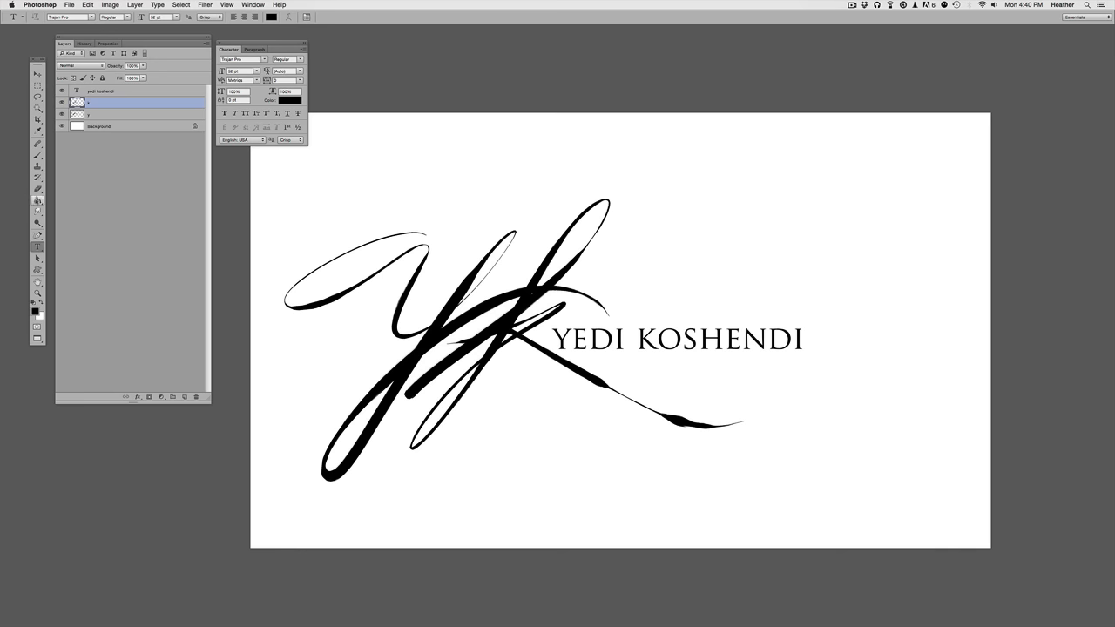
left_click(35, 306)
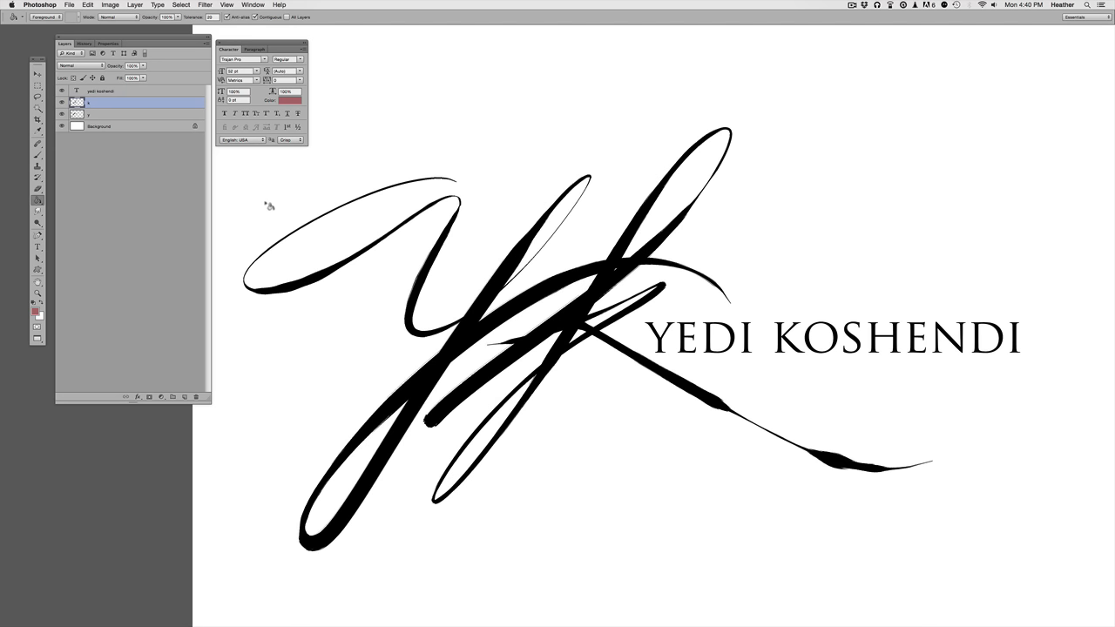
mouse_move(320, 235)
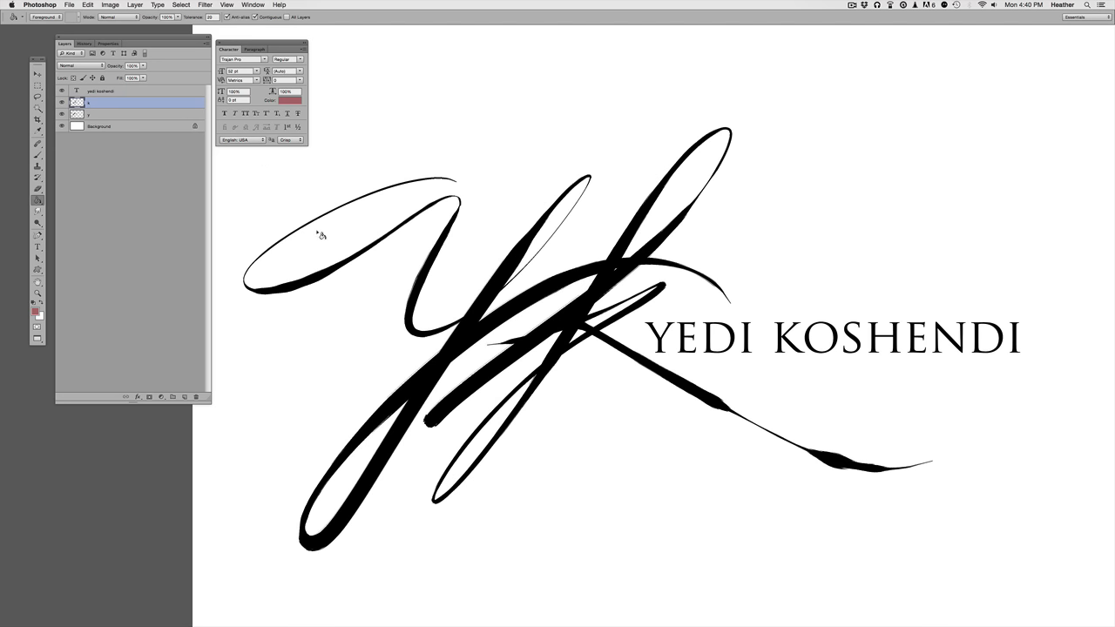
mouse_move(141, 214)
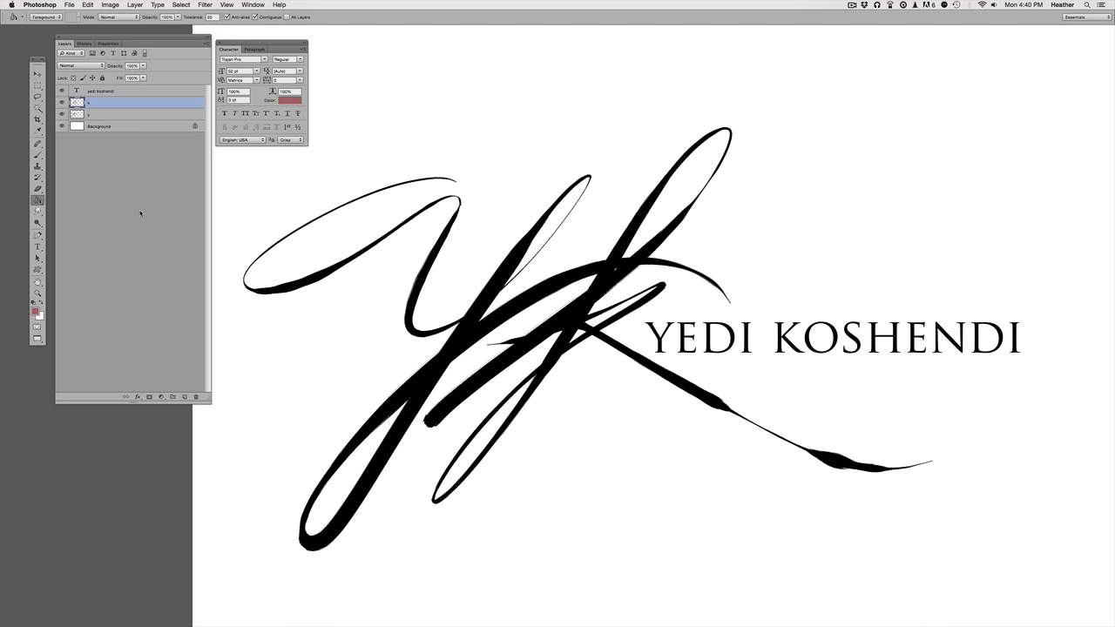
left_click(61, 114)
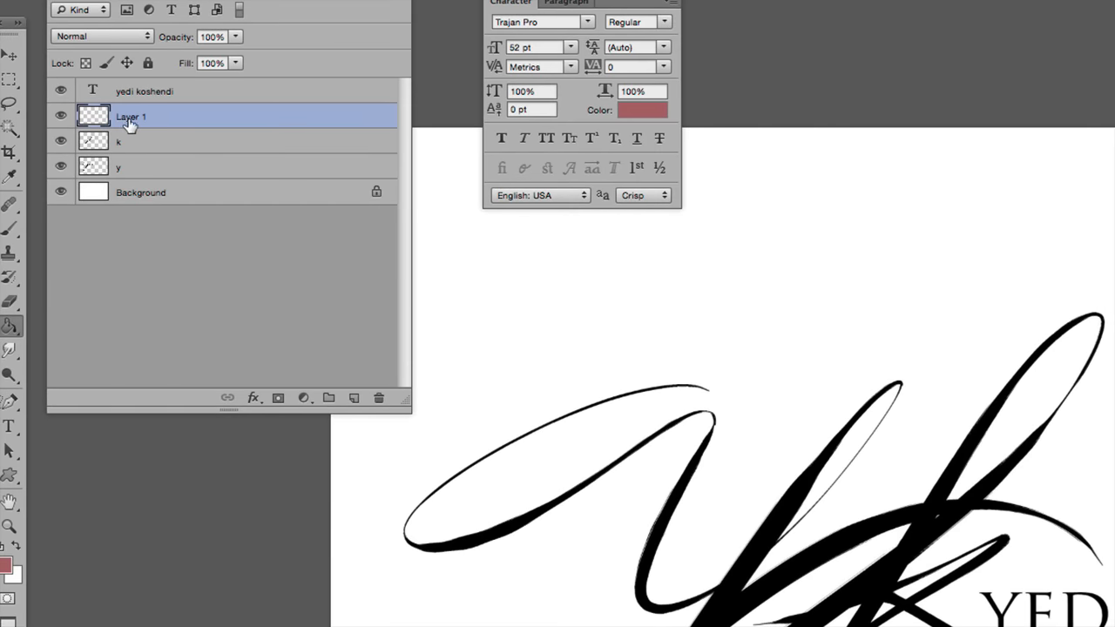
Add Layer 2 above the y layer, then reselect Layer 1
left_click(118, 166)
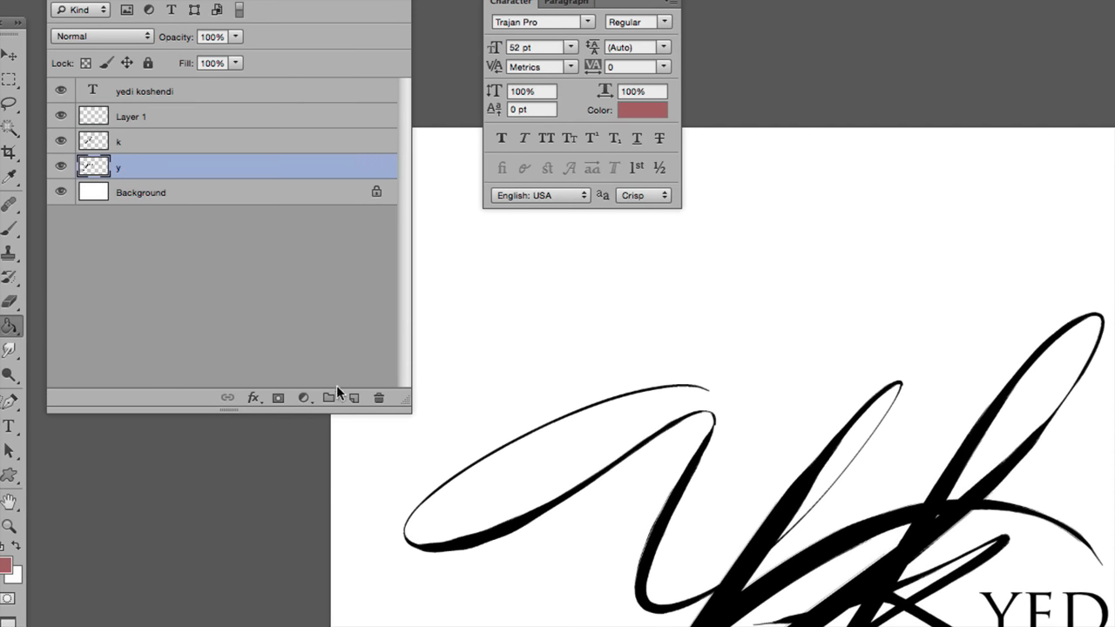
left_click(330, 398)
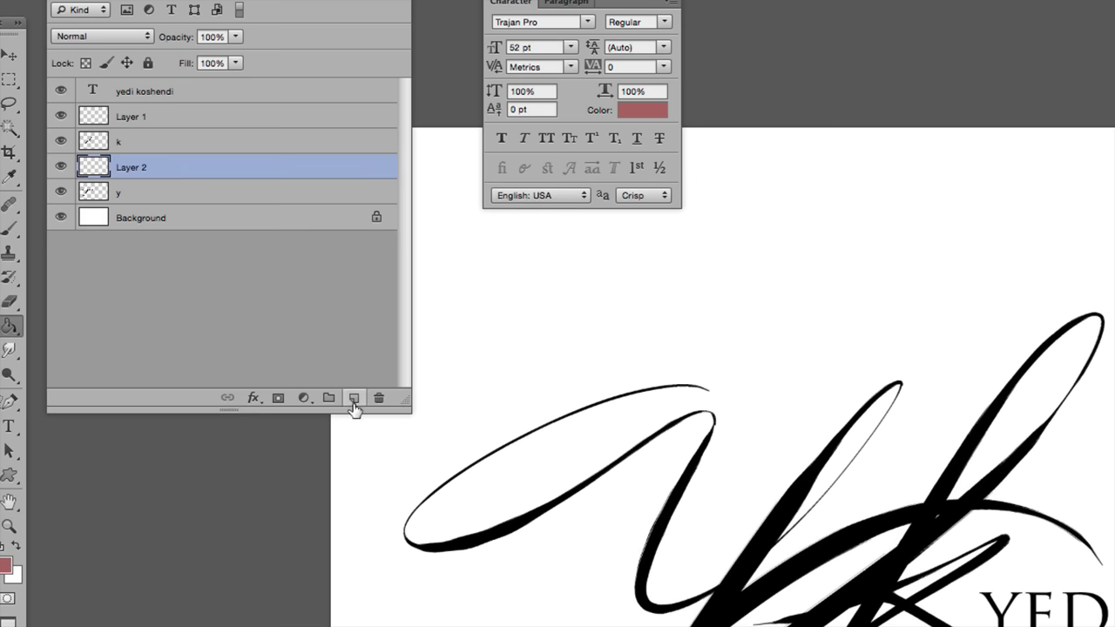
left_click(131, 117)
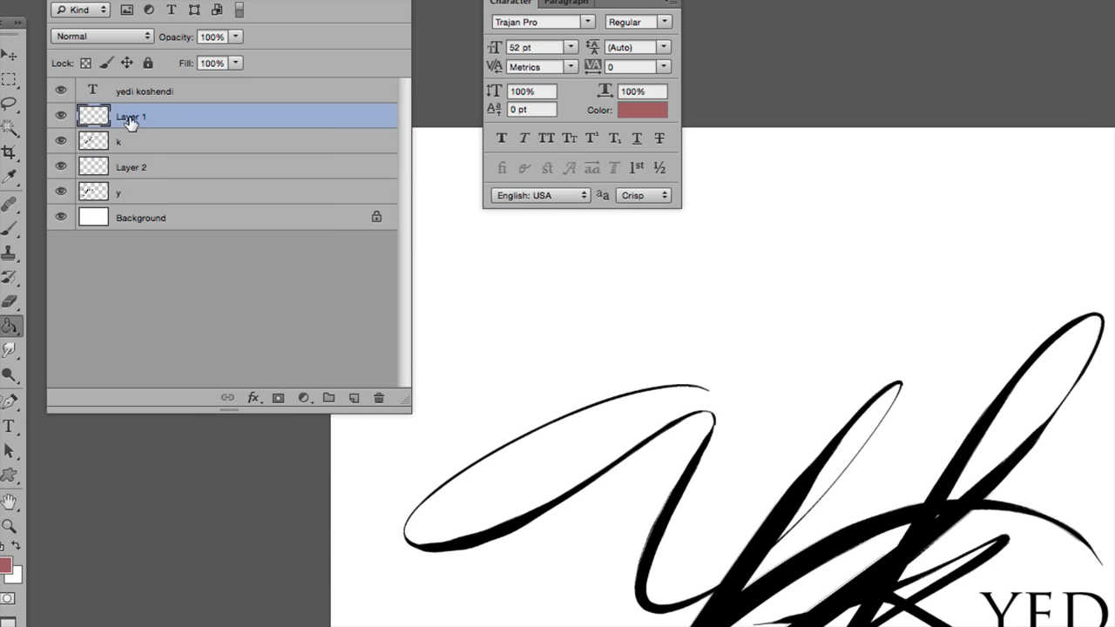
mouse_move(135, 183)
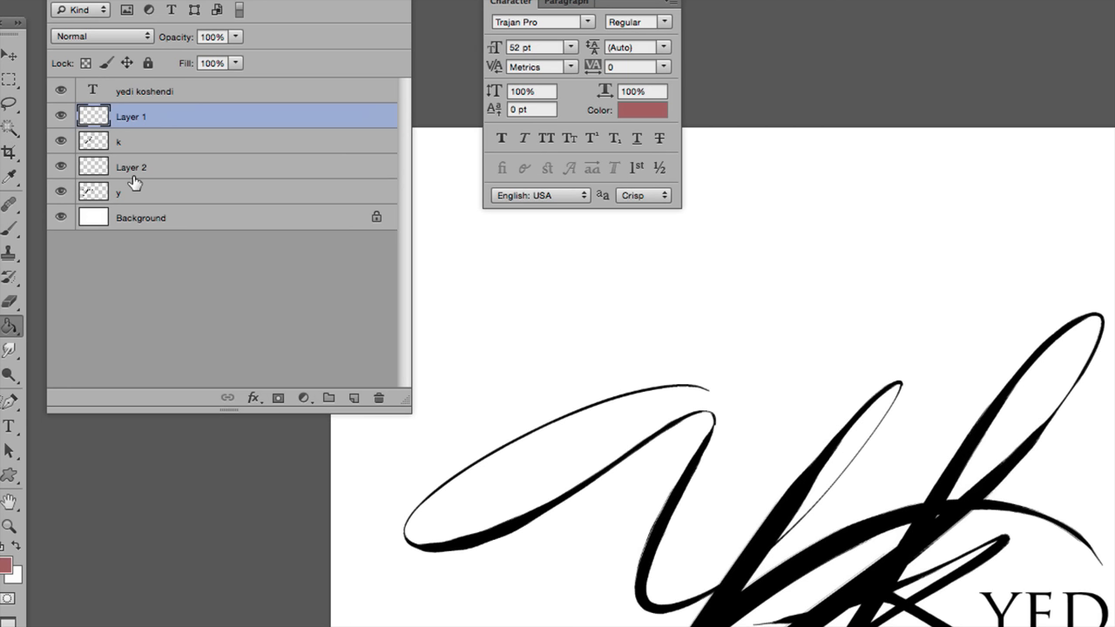
mouse_move(133, 146)
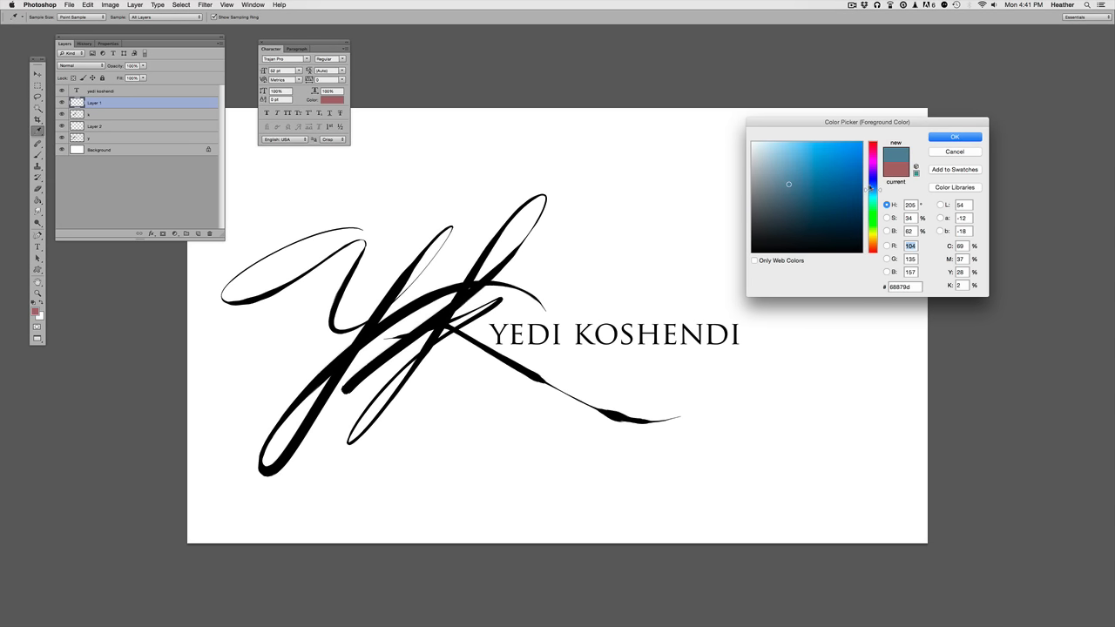
Clip the teal-filled Layer 1 to the k layer with Create Clipping Mask
left_click(955, 137)
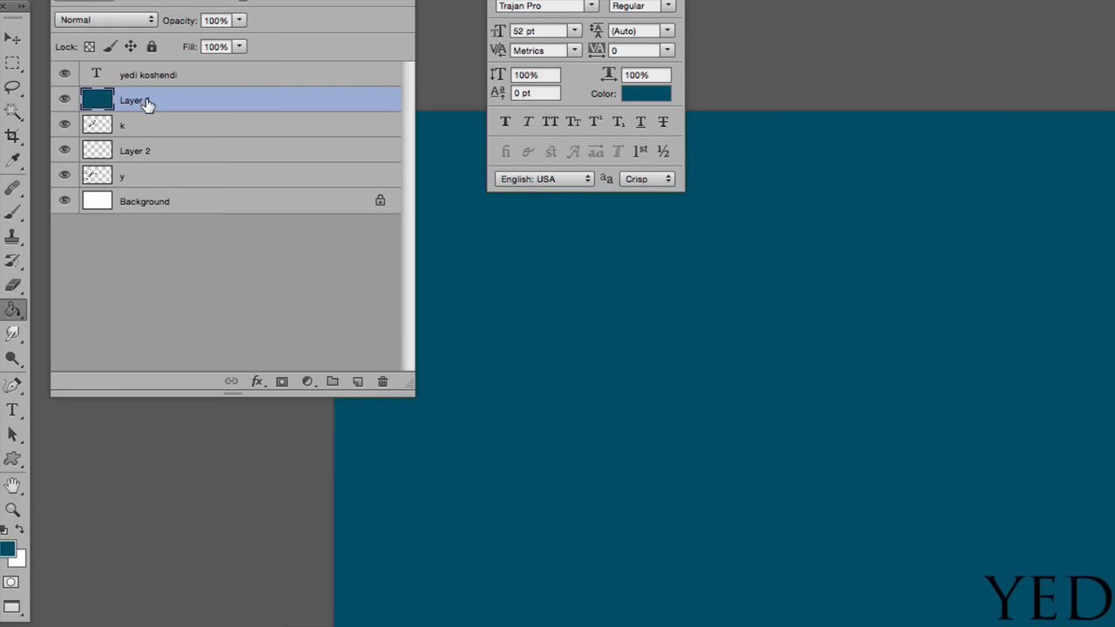
right_click(144, 99)
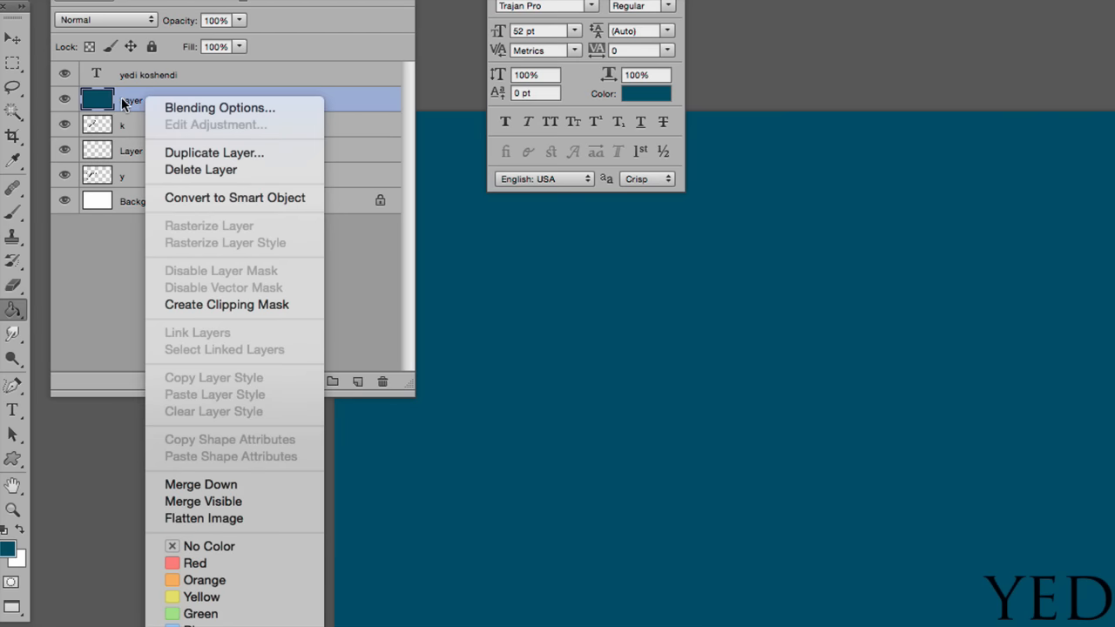
mouse_move(226, 304)
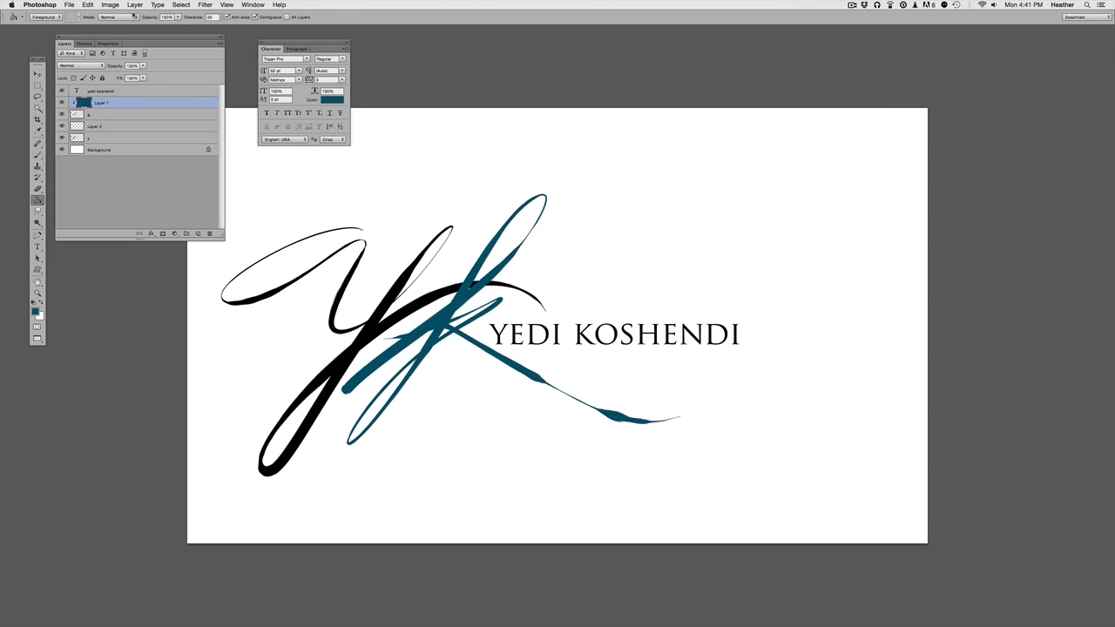
left_click(134, 5)
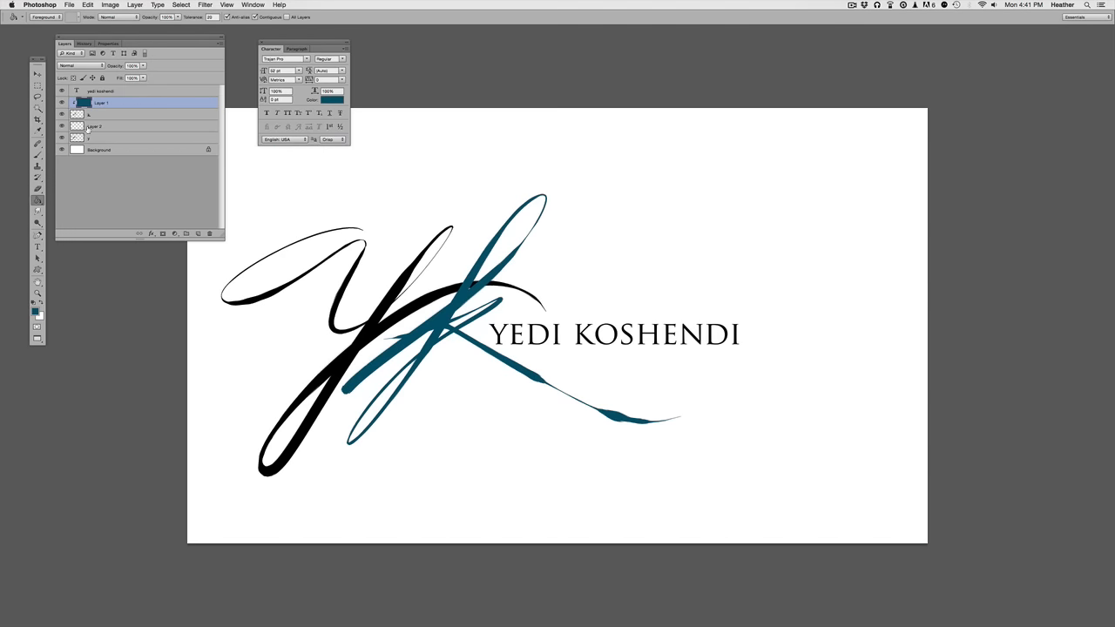
Fill Layer 2 with a lighter slate blue and clip it to the y layer
left_click(34, 313)
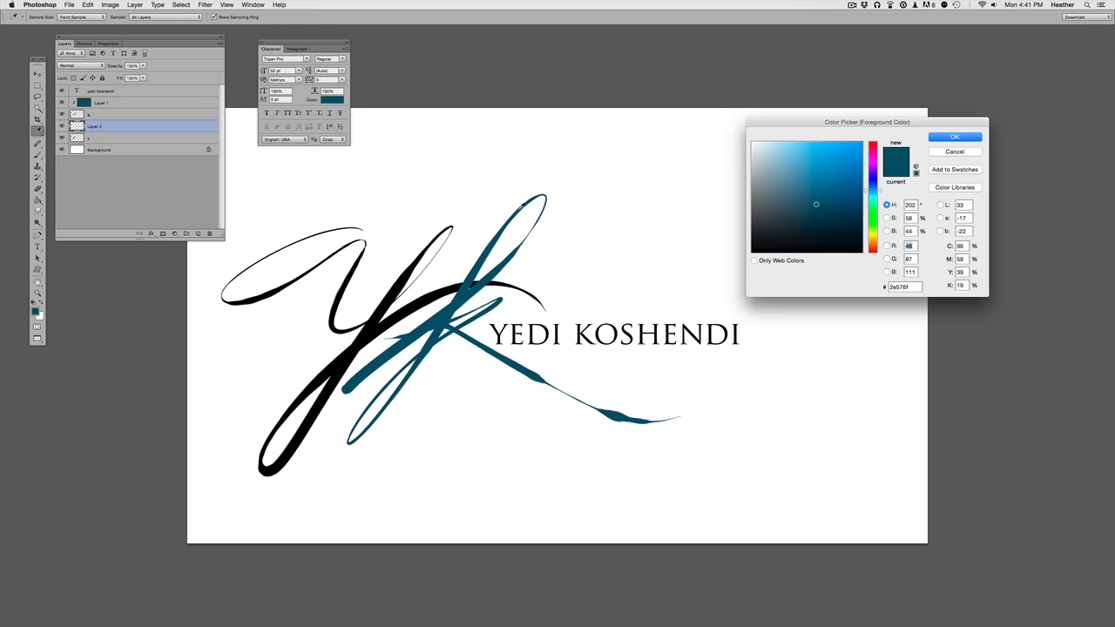
left_click(955, 137)
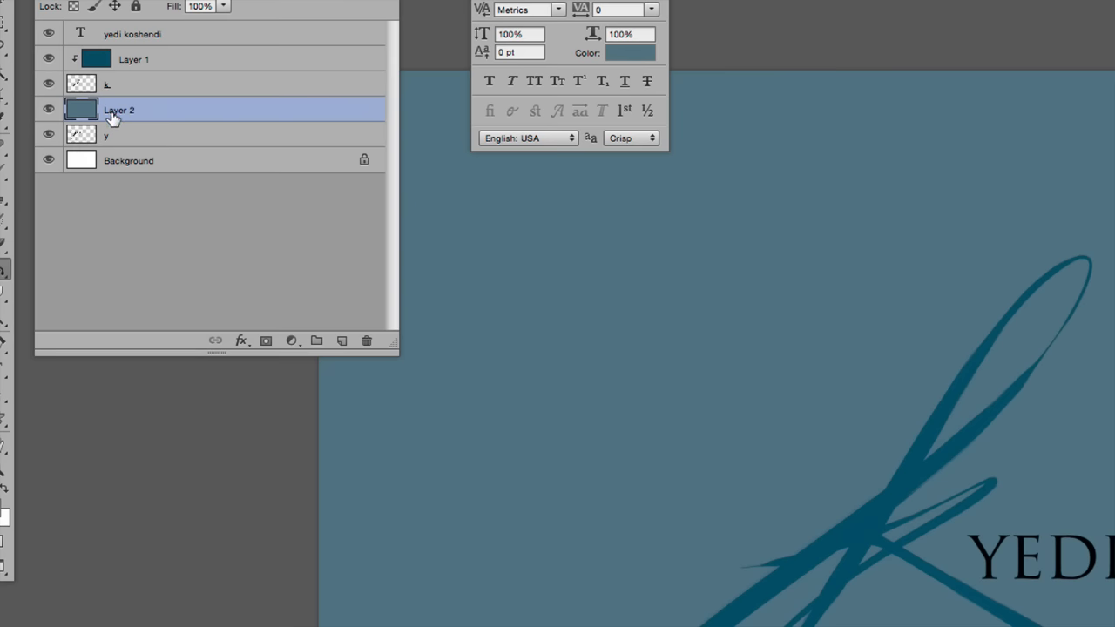
right_click(112, 118)
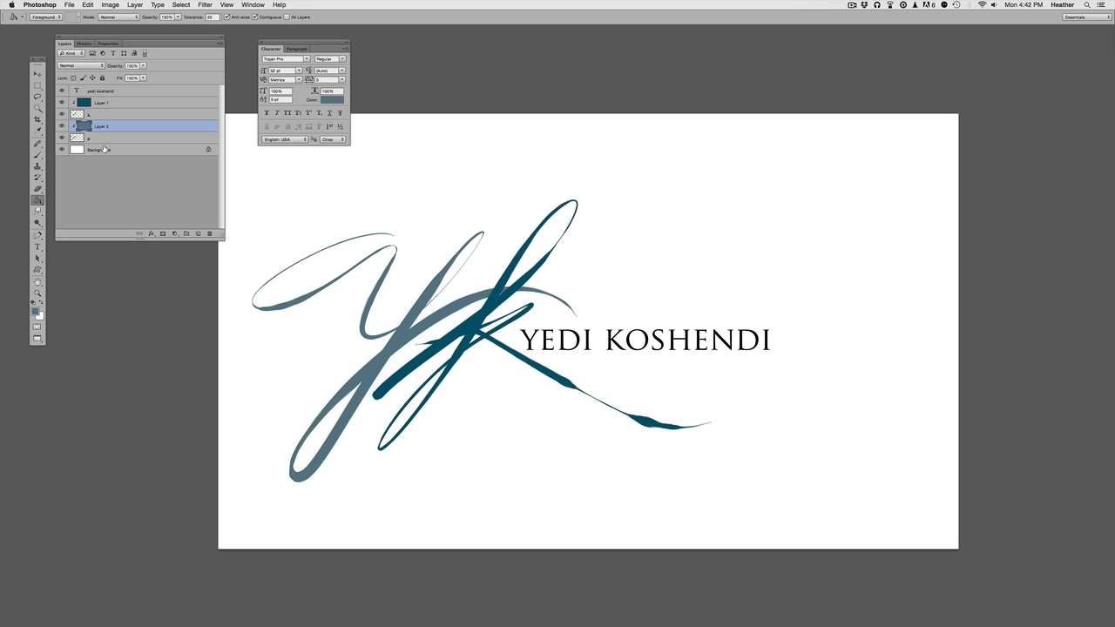
Refill Layer 2 with pale sky blue and Layer 1 with a lighter steel-blue teal
left_click(33, 311)
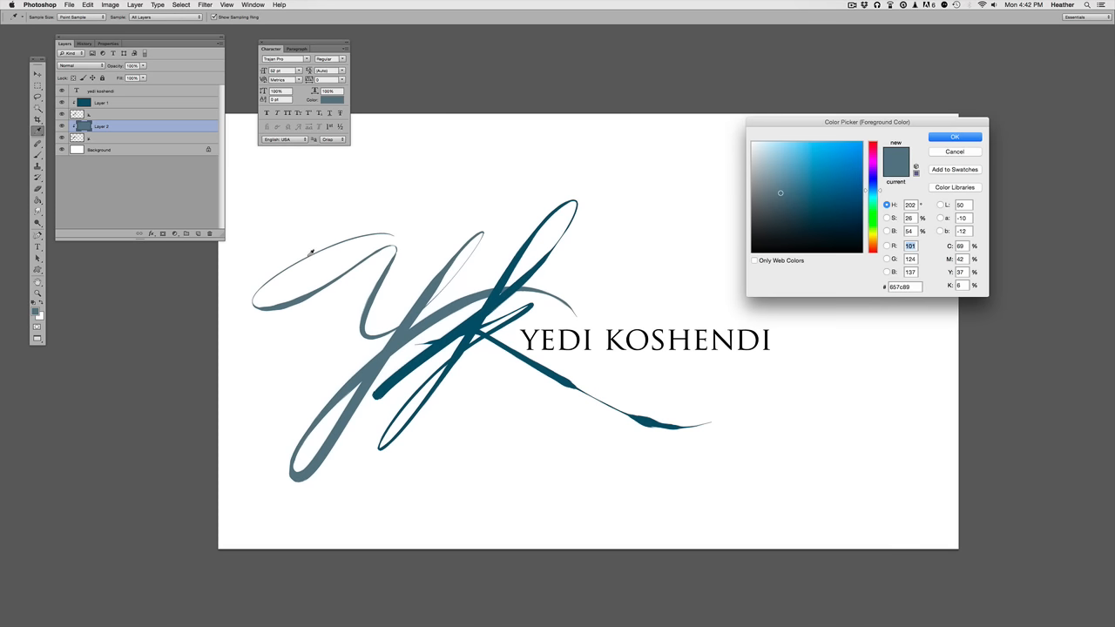
left_click(955, 137)
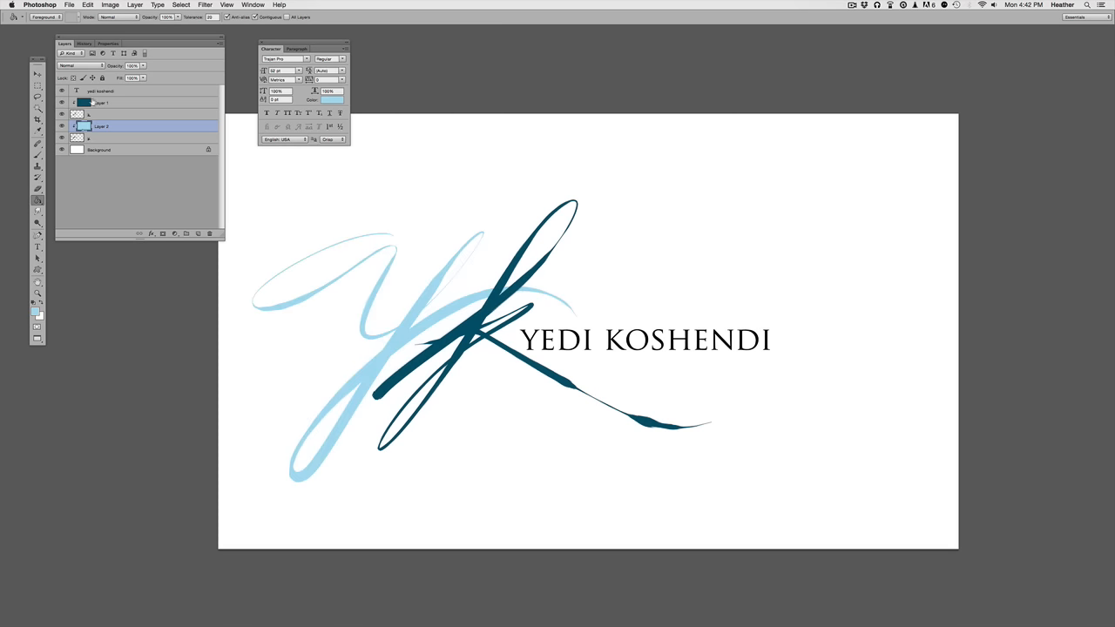
left_click(102, 103)
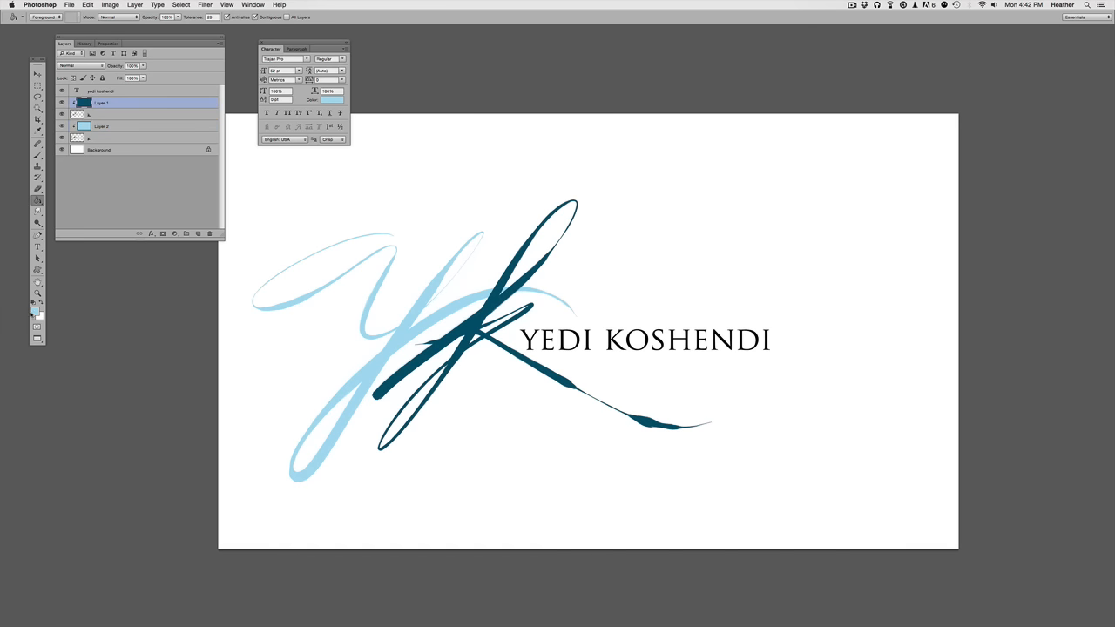
left_click(35, 312)
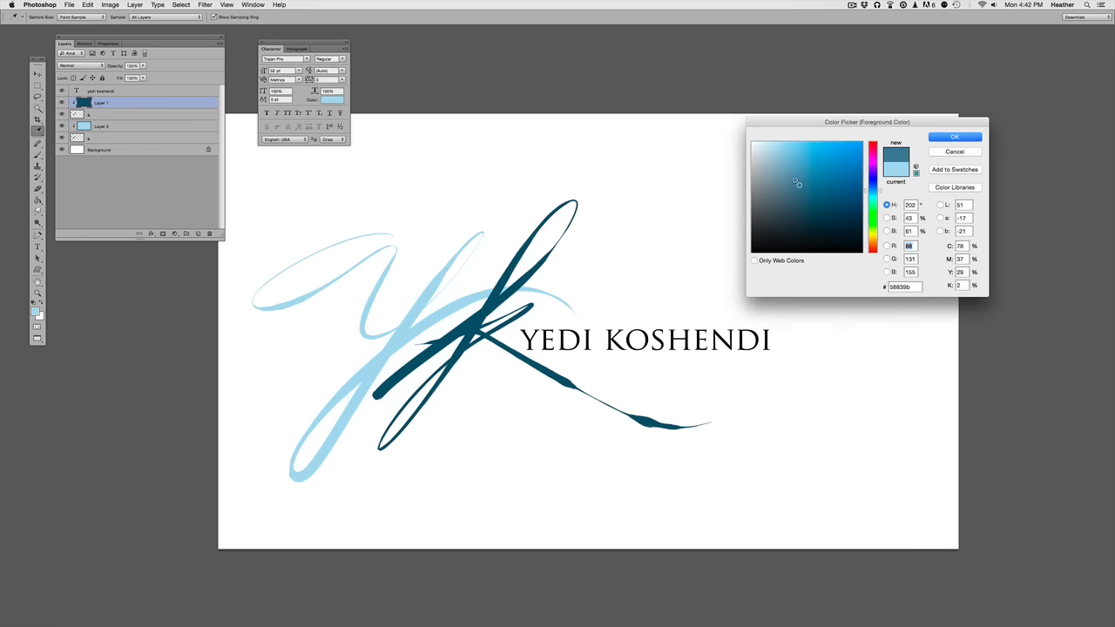
left_click(955, 137)
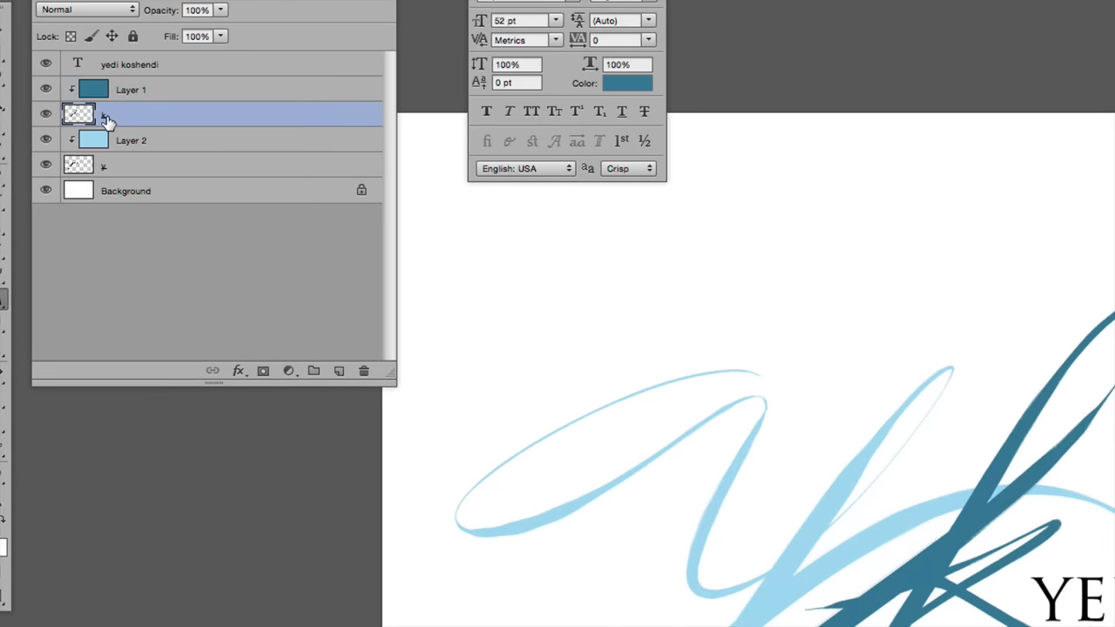
Open Drop Shadow from the fx menu for the k layer, then discard it
left_click(238, 371)
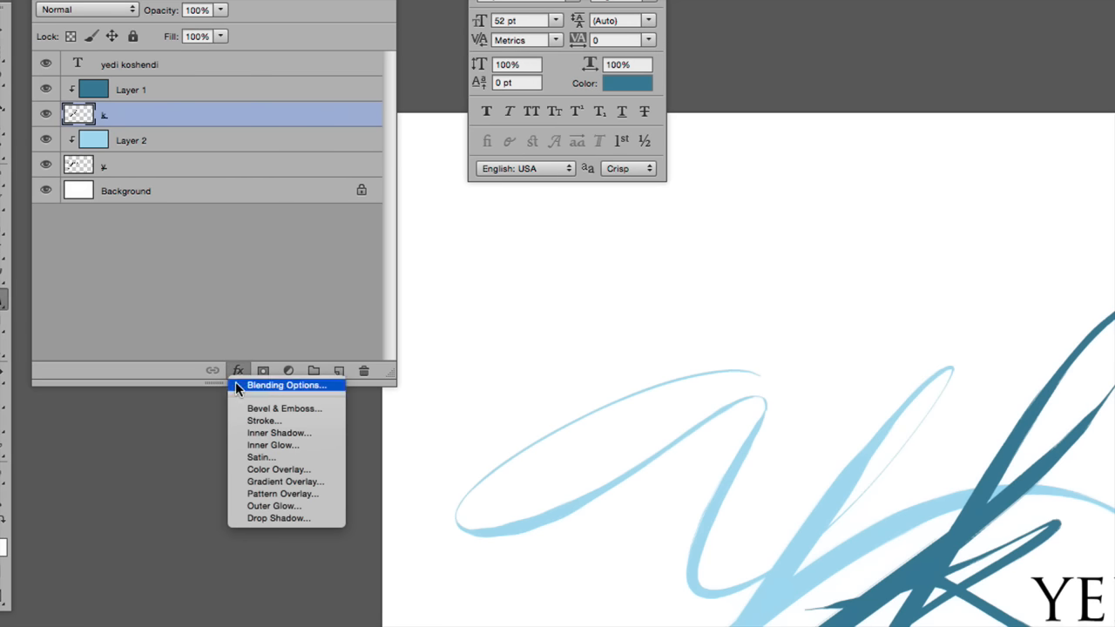
left_click(279, 519)
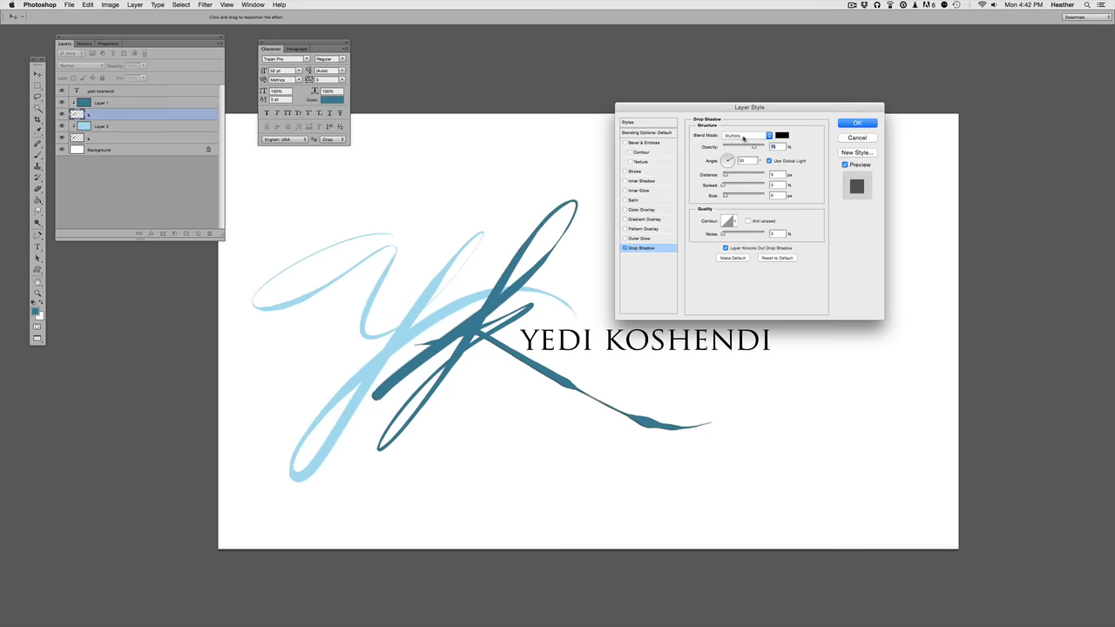
left_click(856, 122)
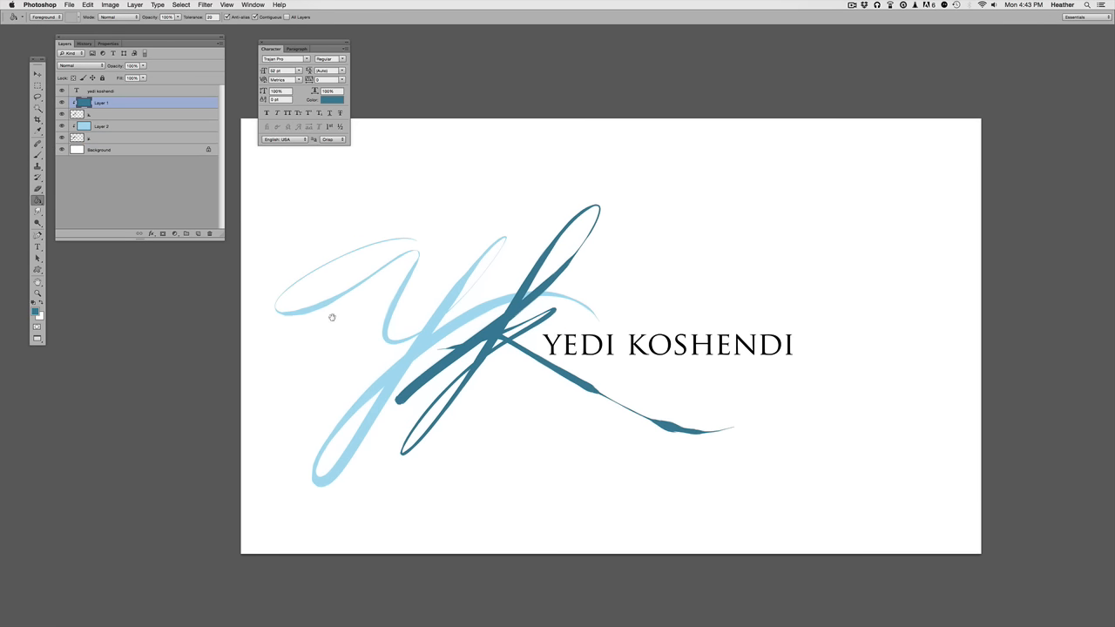
mouse_move(299, 258)
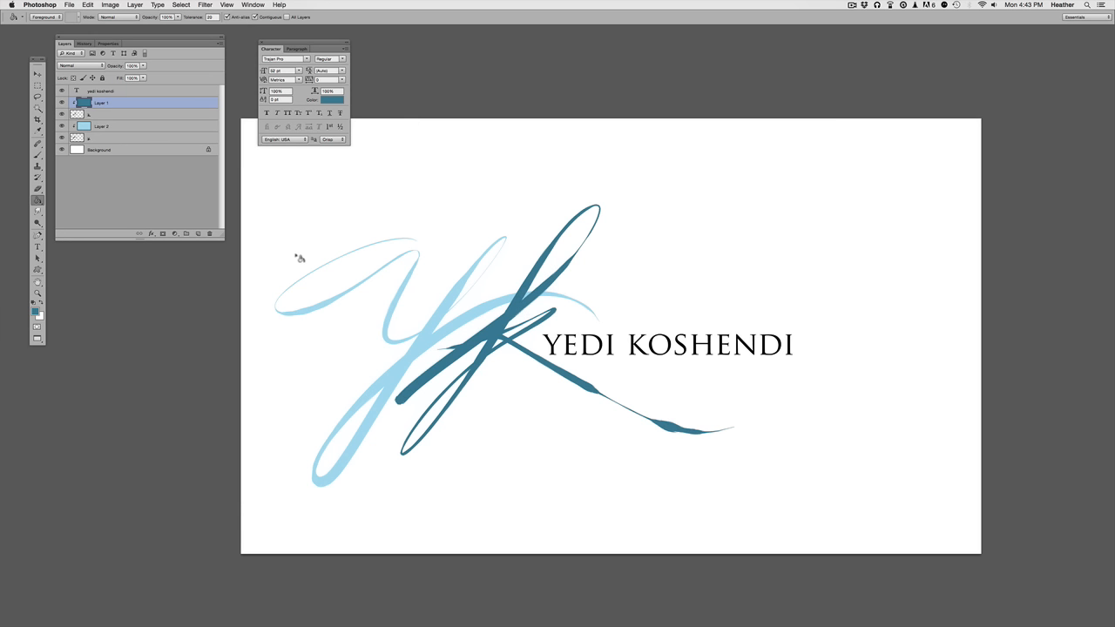
mouse_move(103, 116)
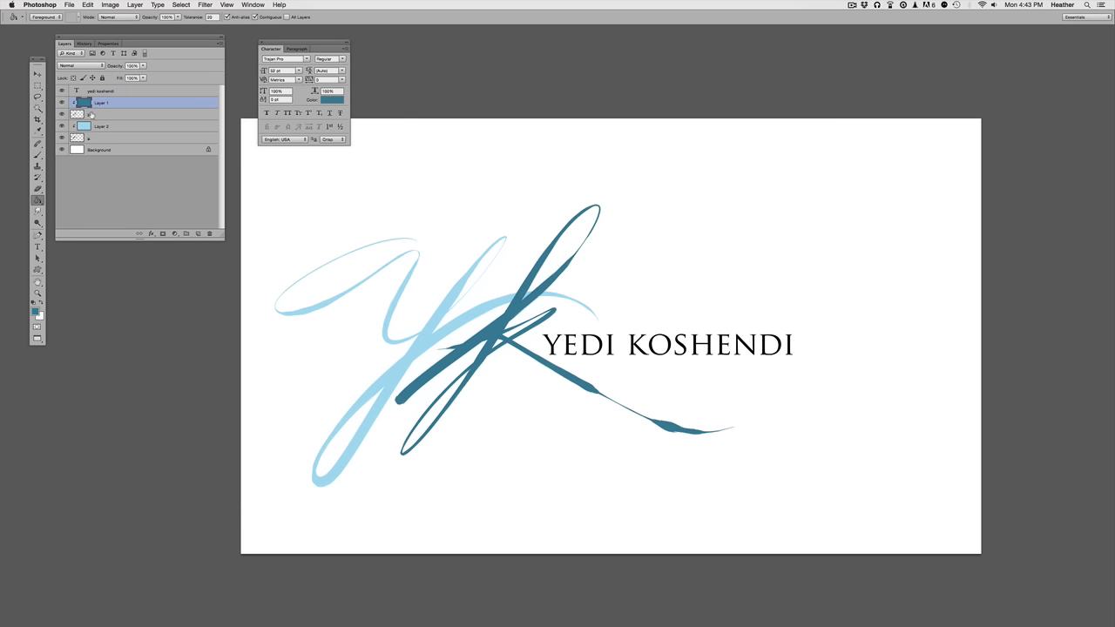
mouse_move(109, 114)
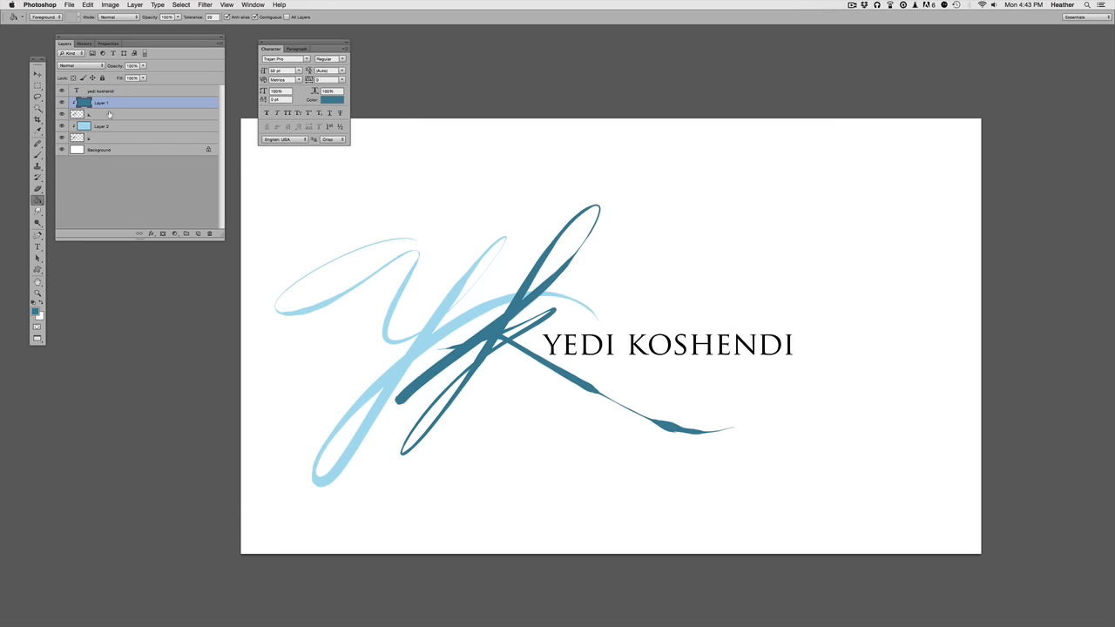
Select the colour fill layer to begin removing the fills
left_click(102, 126)
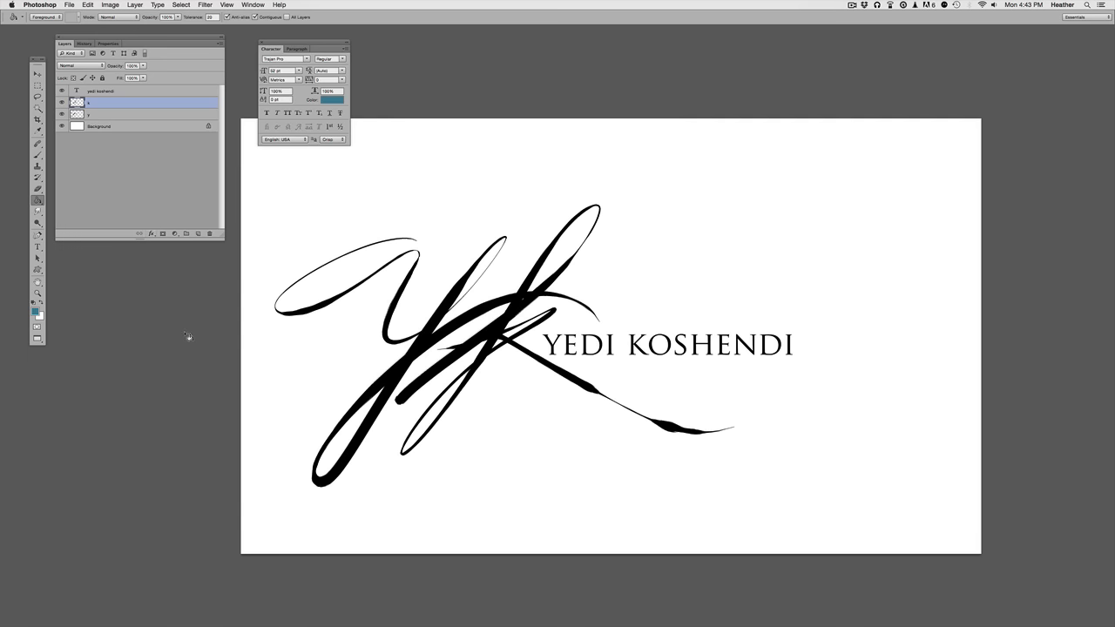
mouse_move(76, 136)
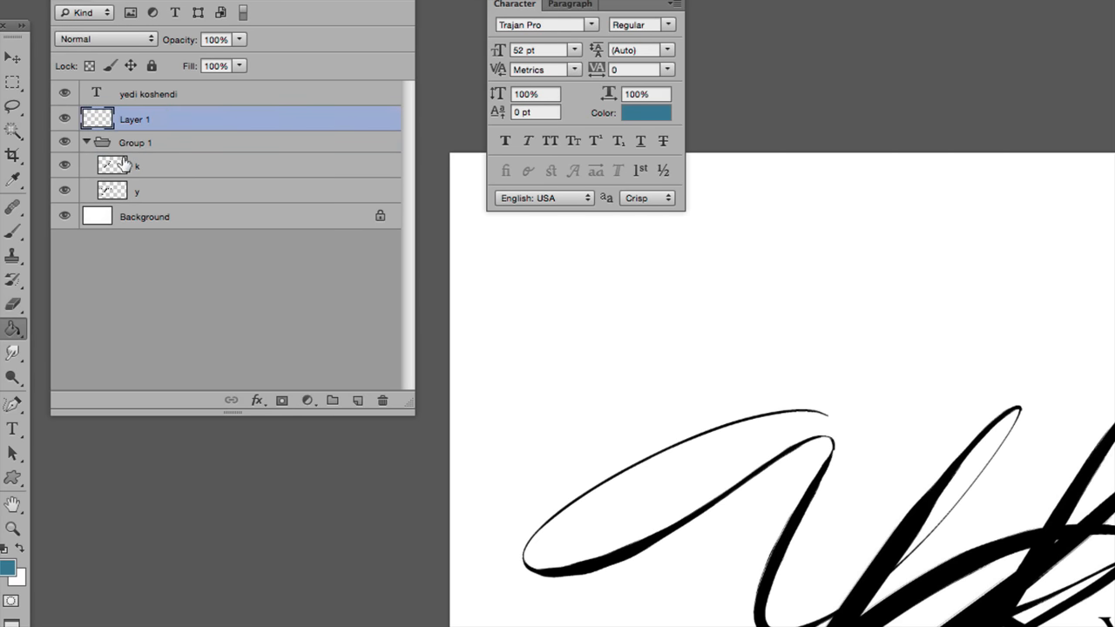
Collapse and re-expand Group 1, then select the empty Layer 1 above it
left_click(87, 142)
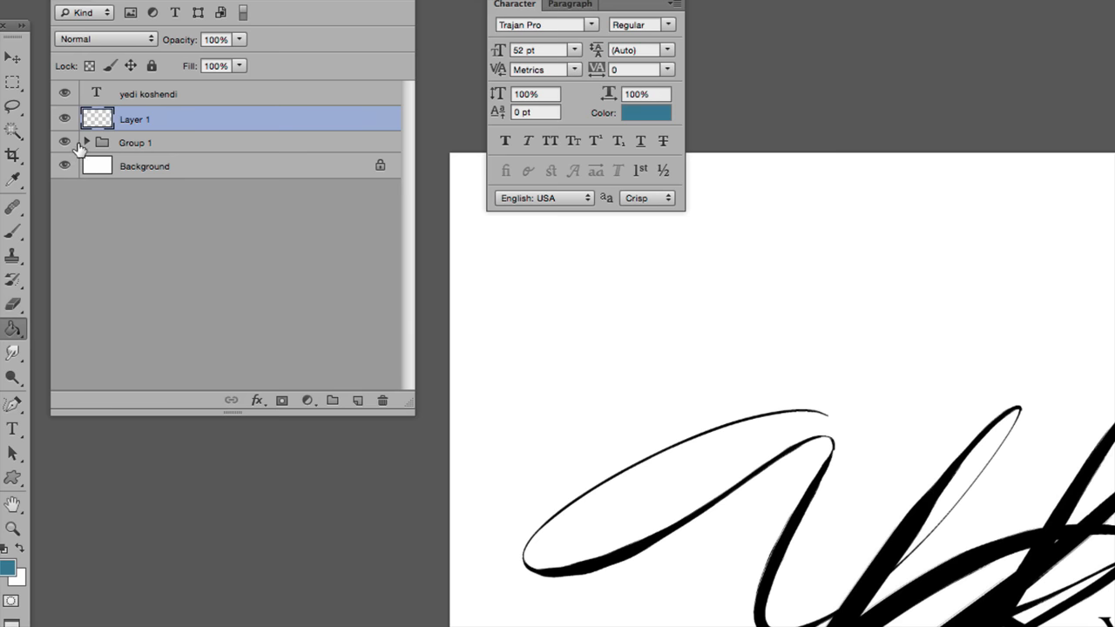
left_click(86, 142)
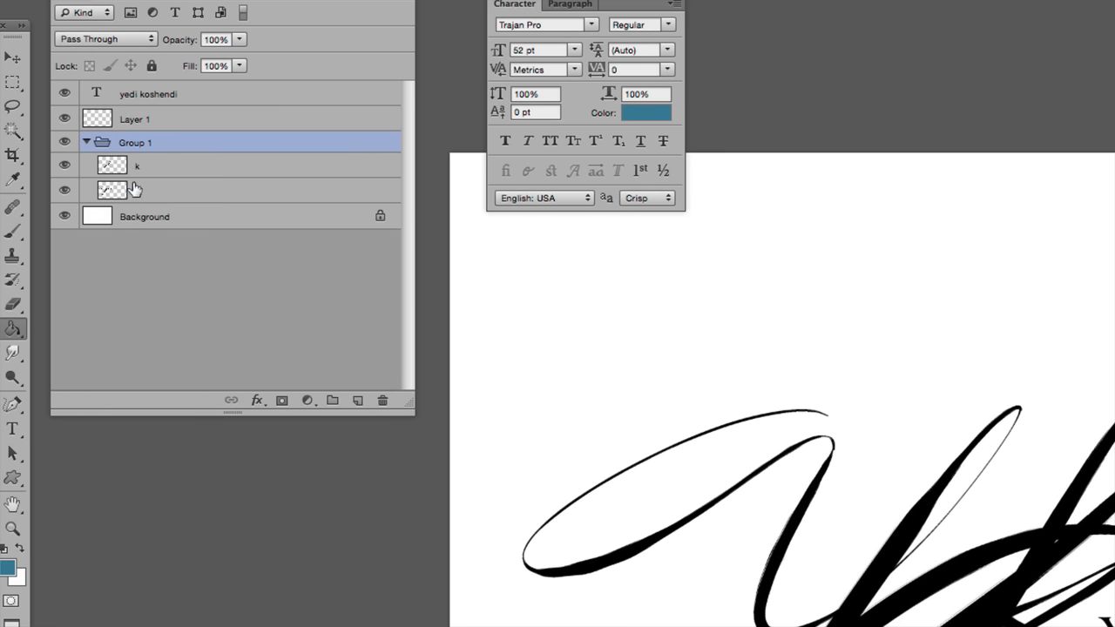
left_click(135, 120)
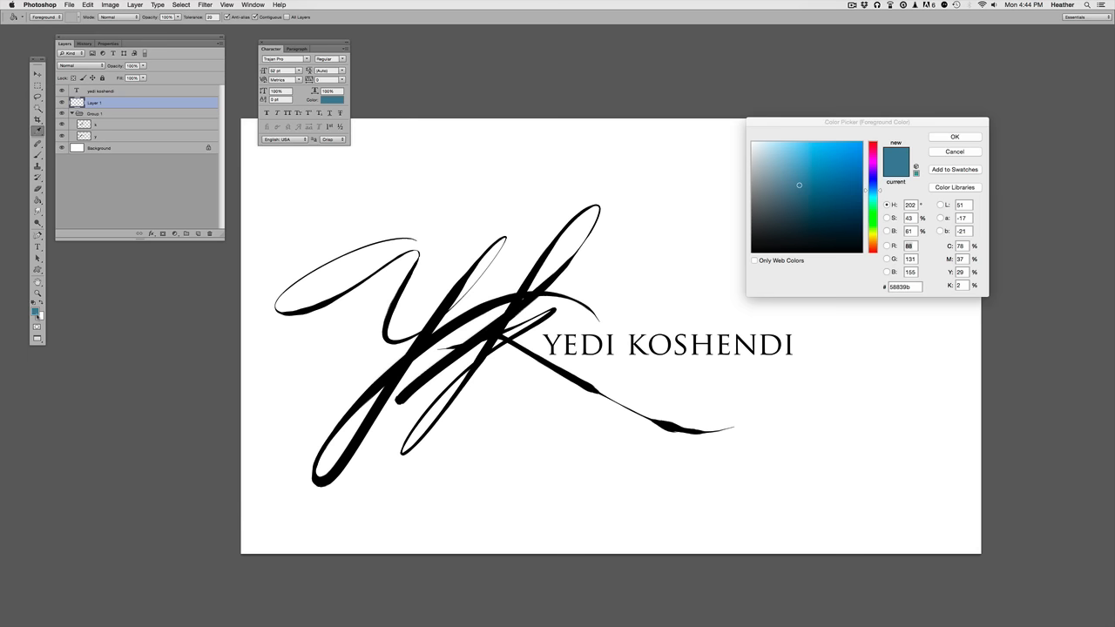
Fill Layer 1 with rust brown and make it a clipping mask over Group 1
left_click(874, 179)
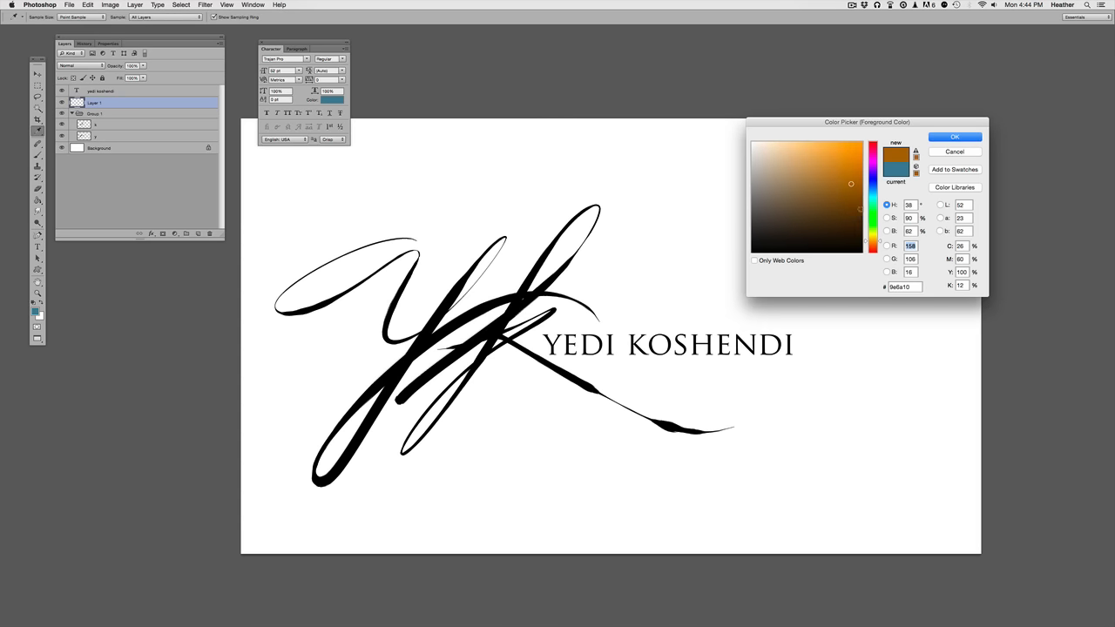
left_click(955, 137)
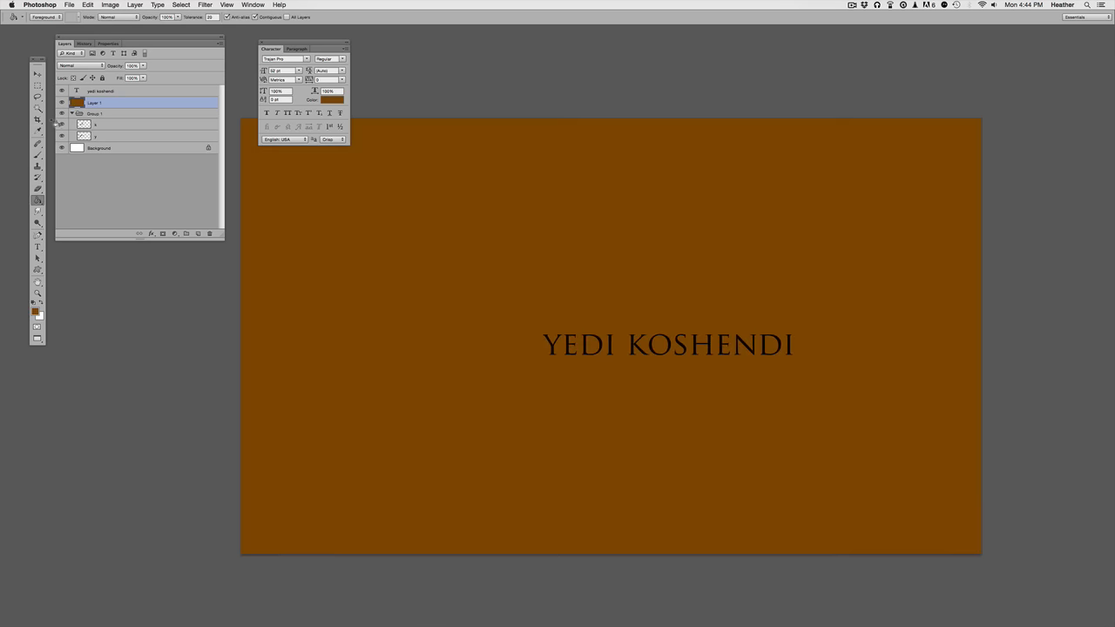
right_click(96, 102)
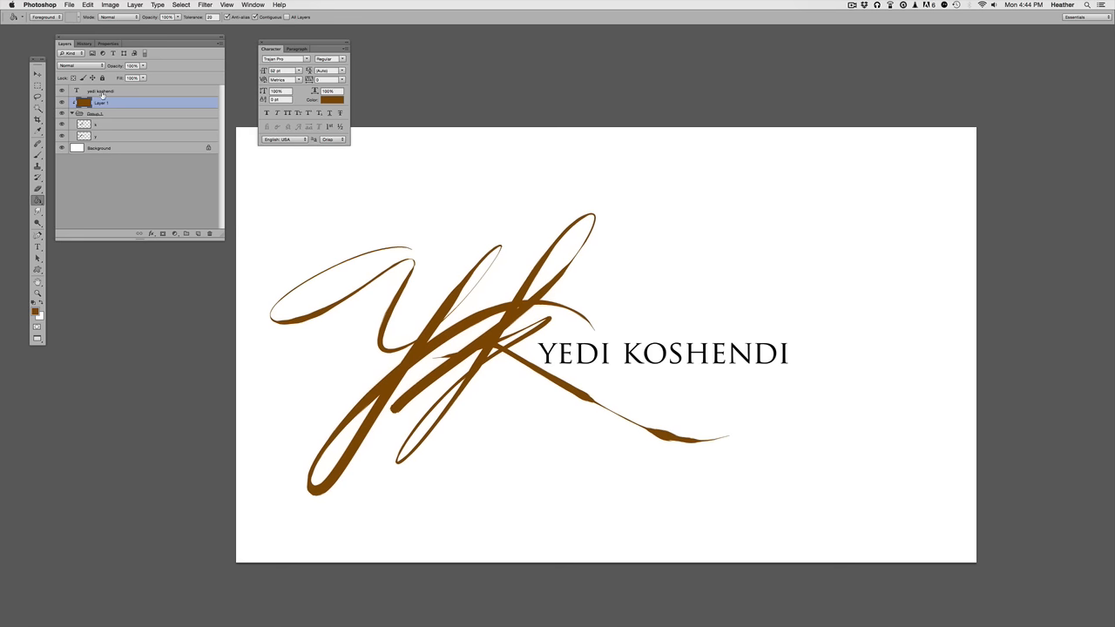
Select the YEDI KOSHENDI text layer to recolour it rust brown
left_click(332, 98)
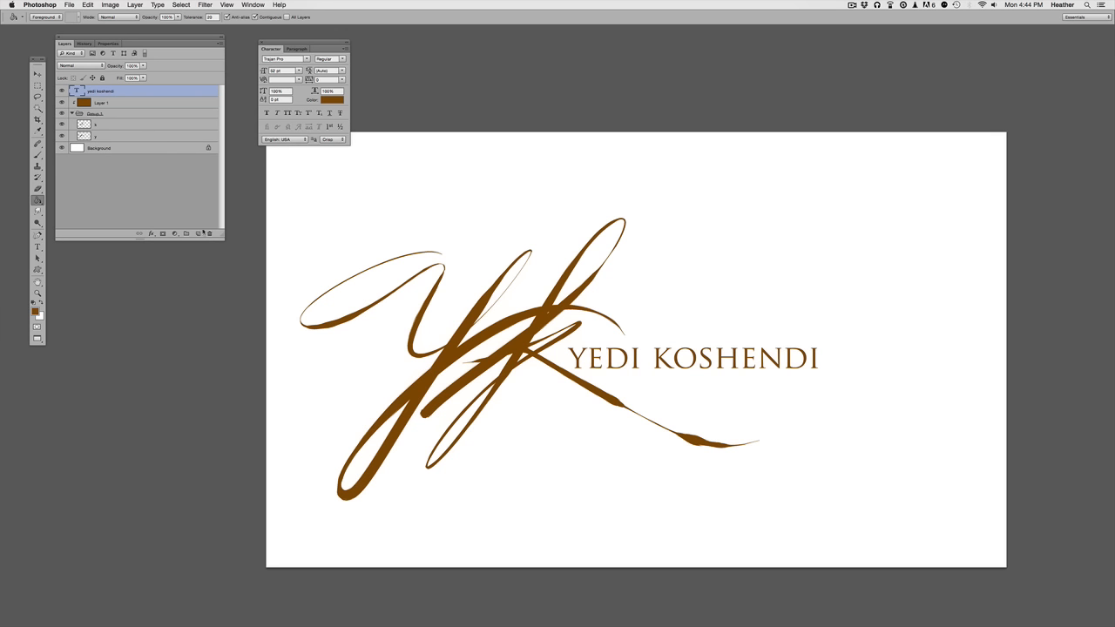
mouse_move(239, 325)
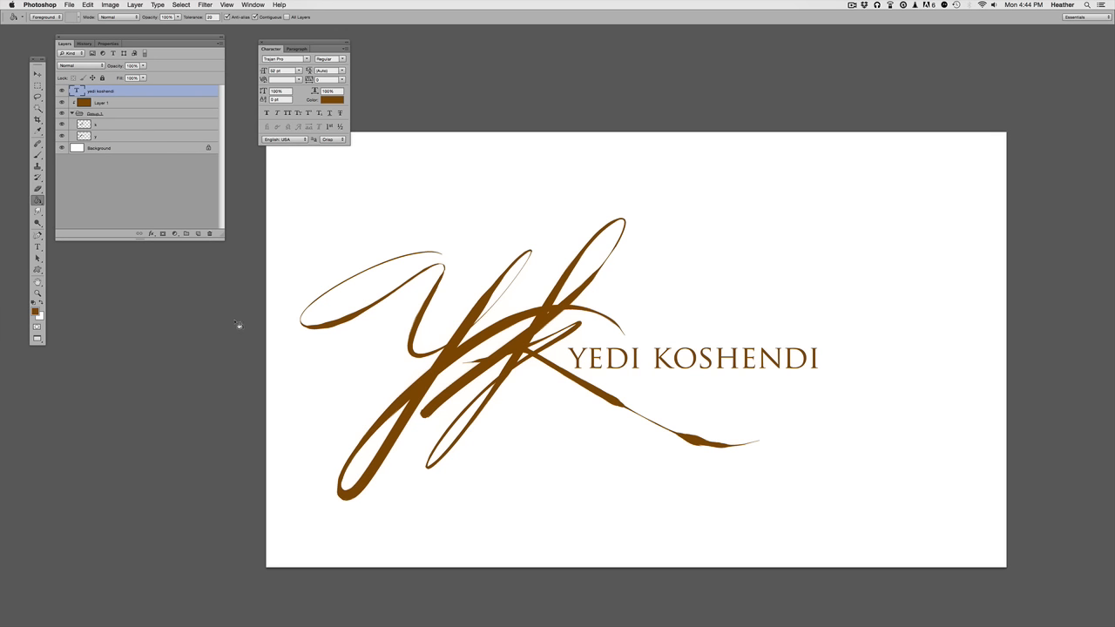
mouse_move(227, 365)
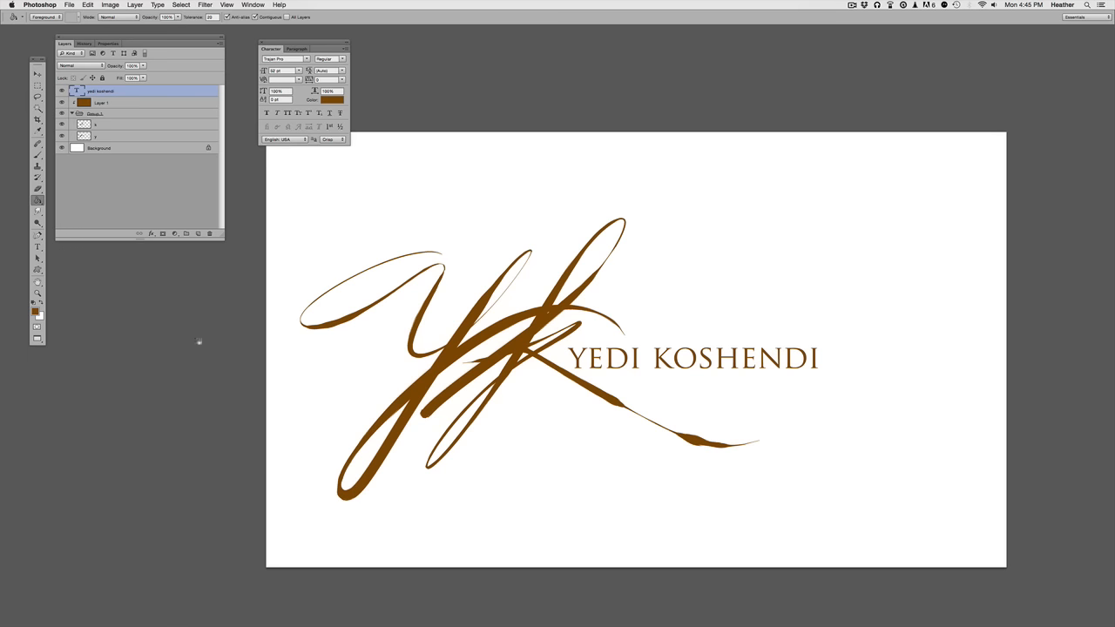
Open the grey painted texture JPG from the Bonus Backgrounds folder
left_click(69, 4)
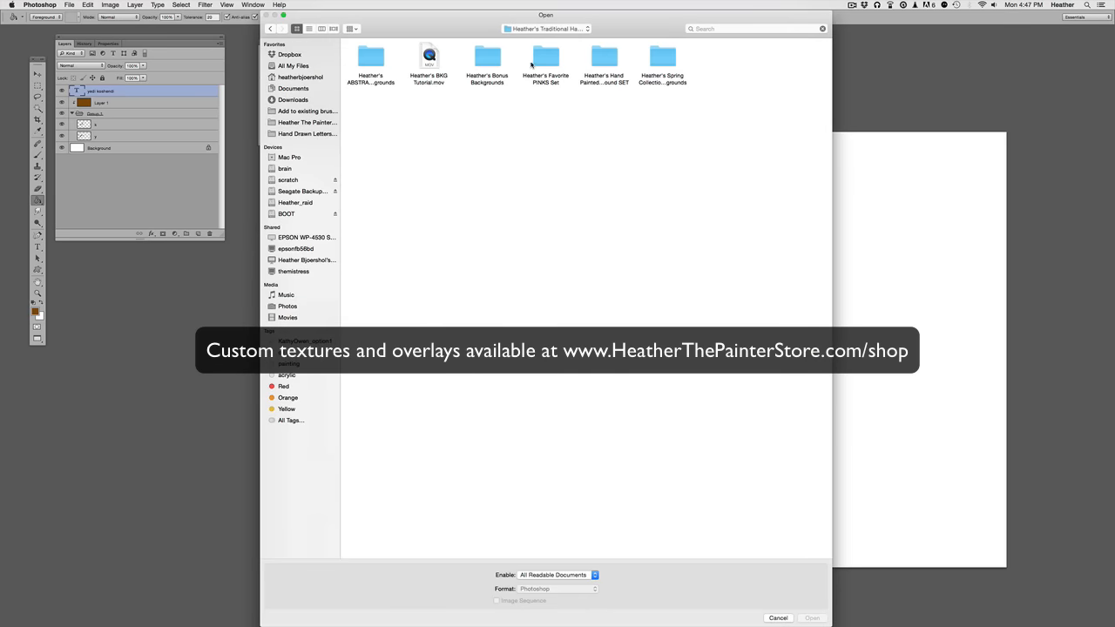
double_click(487, 56)
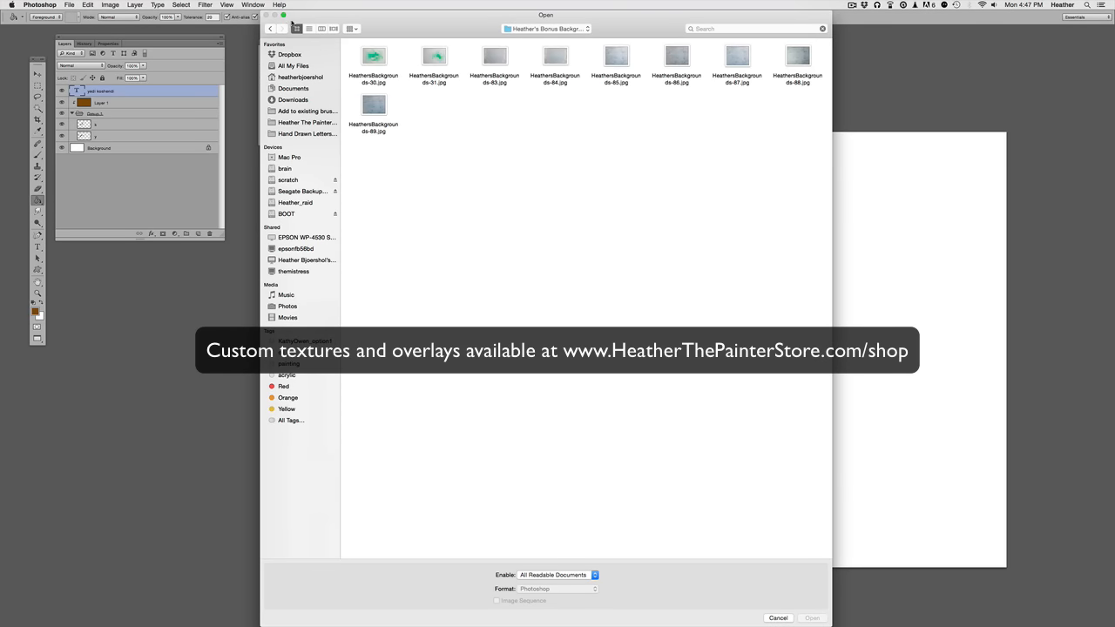
left_click(555, 56)
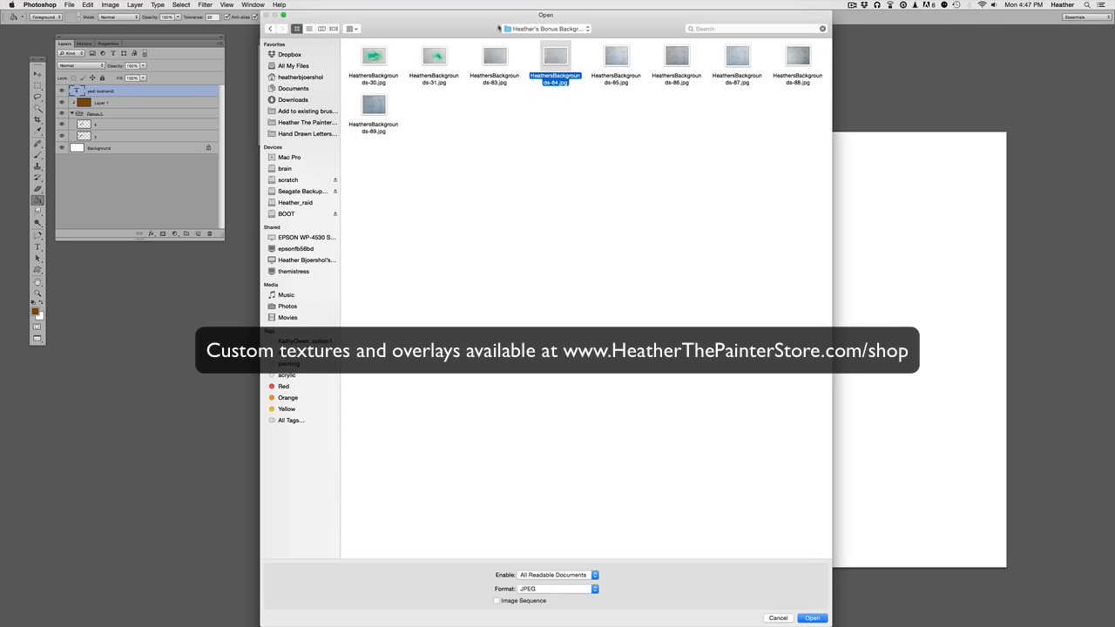
left_click(811, 618)
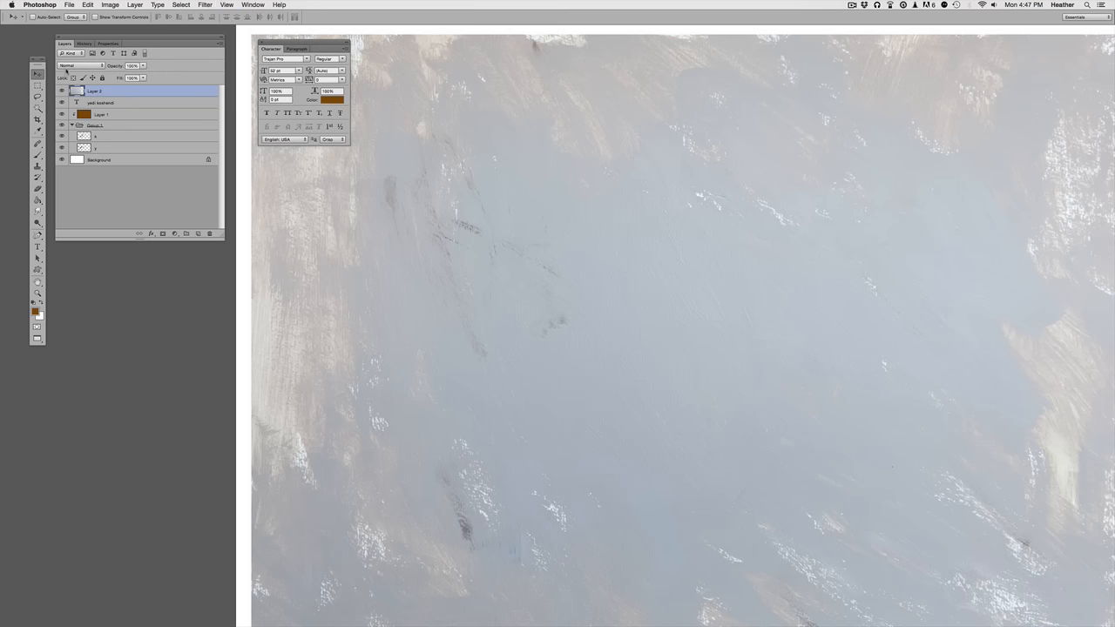
Try different blend modes on the texture layer, settling on Hard Light
left_click(79, 65)
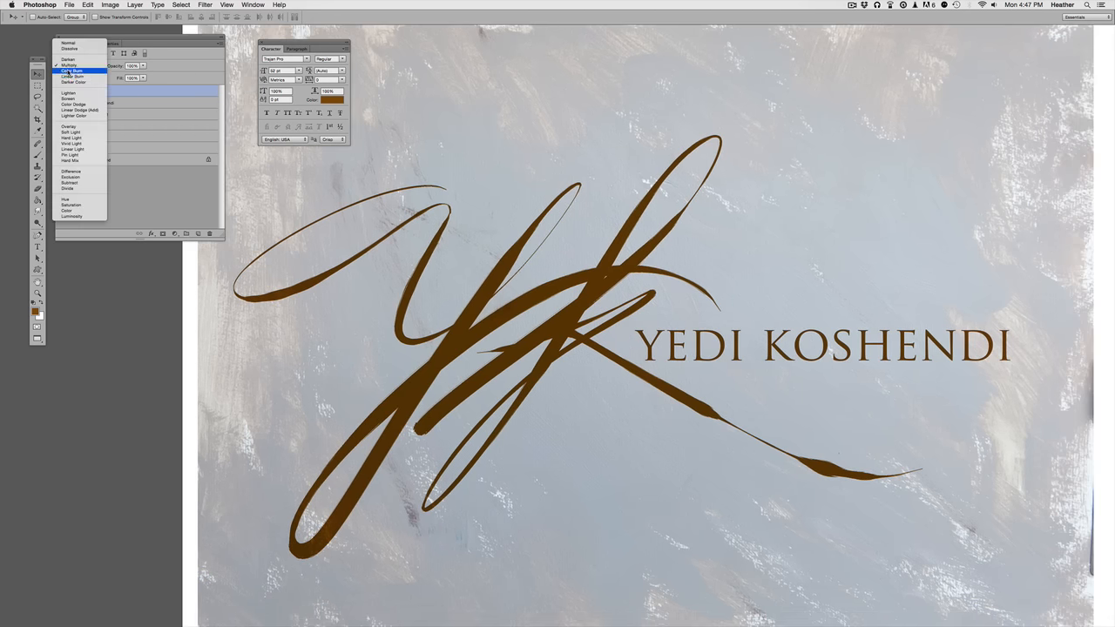
left_click(73, 76)
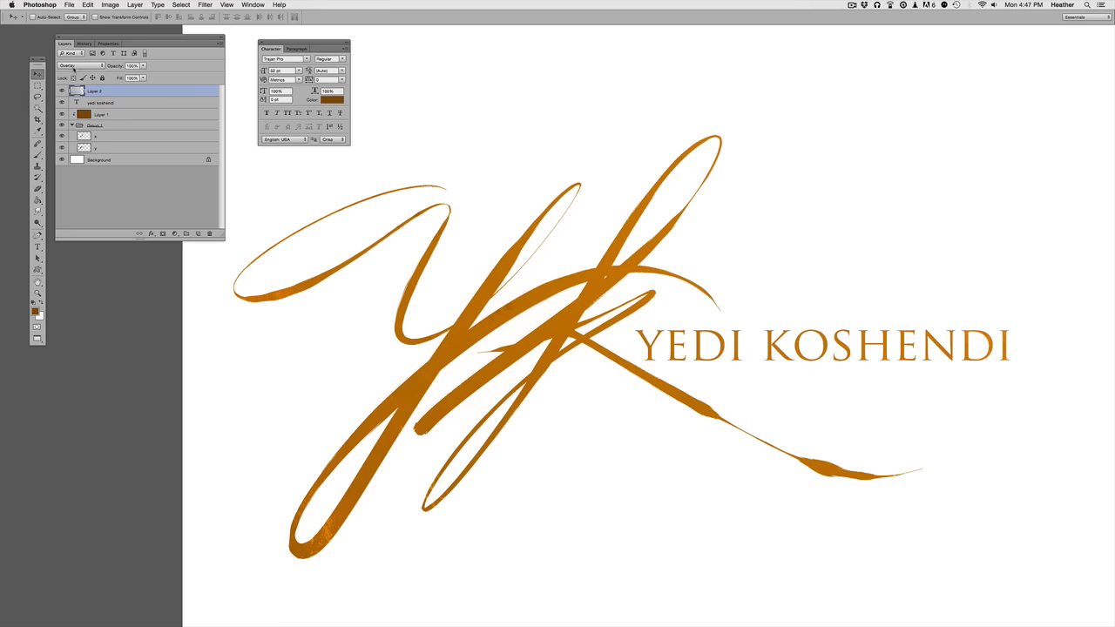
left_click(81, 65)
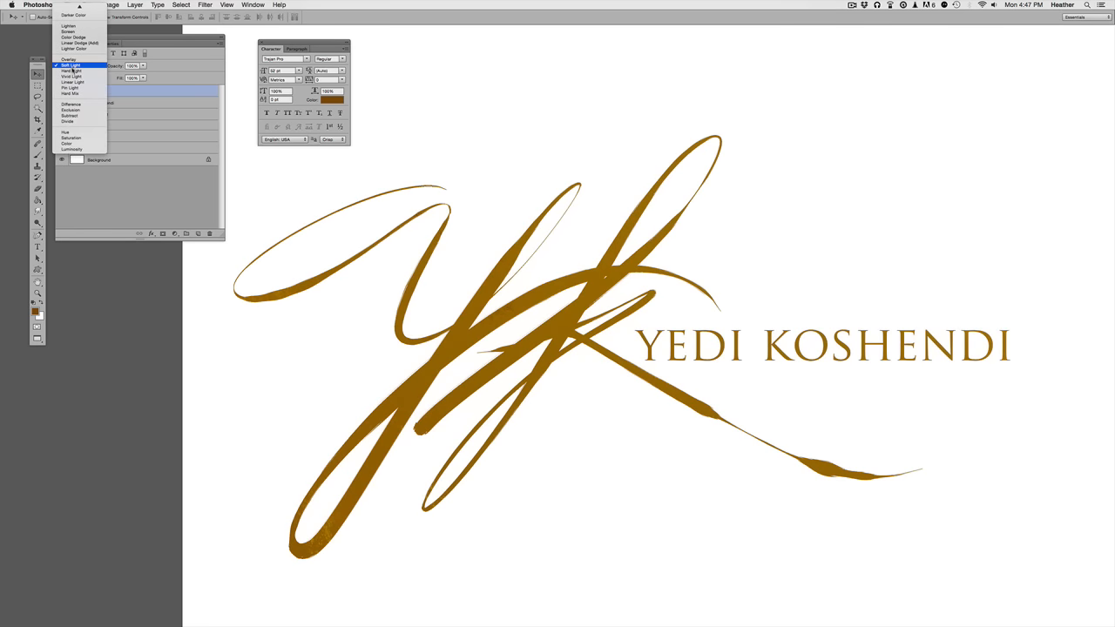
left_click(71, 71)
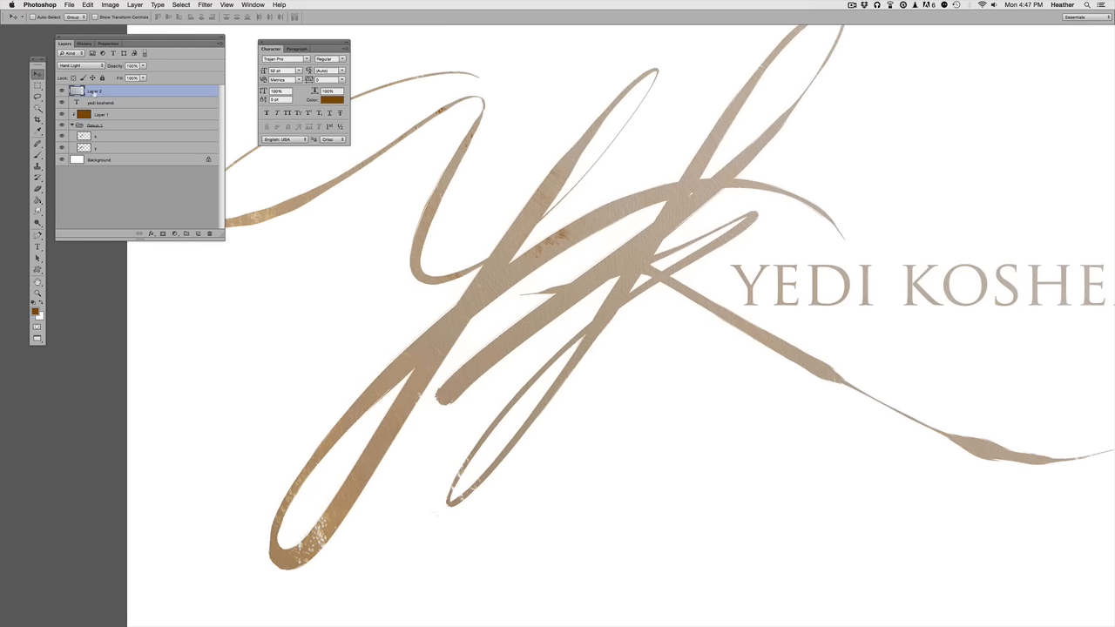
mouse_move(418, 347)
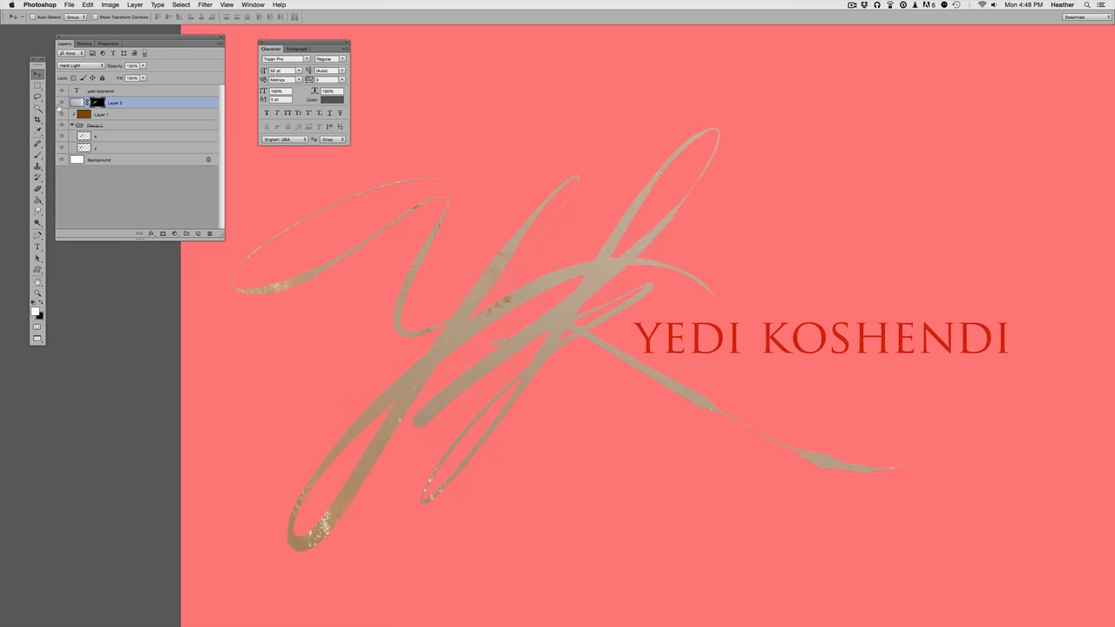
mouse_move(464, 366)
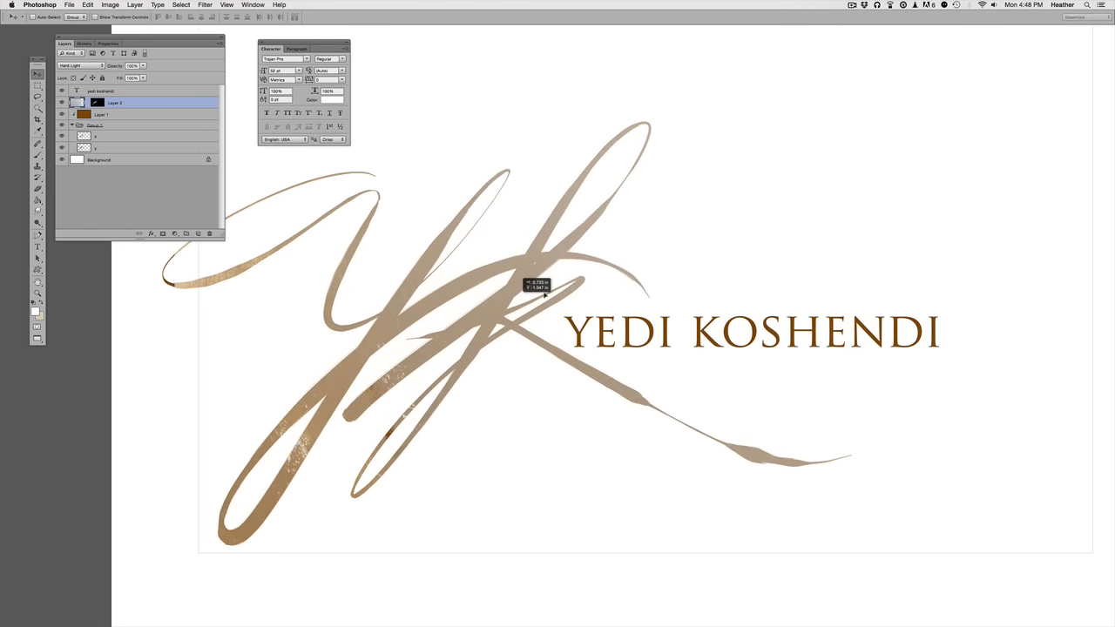
Draw a gradient on Layer 2's mask fading the texture toward the lower-left strokes
left_click_drag(536, 288, 361, 404)
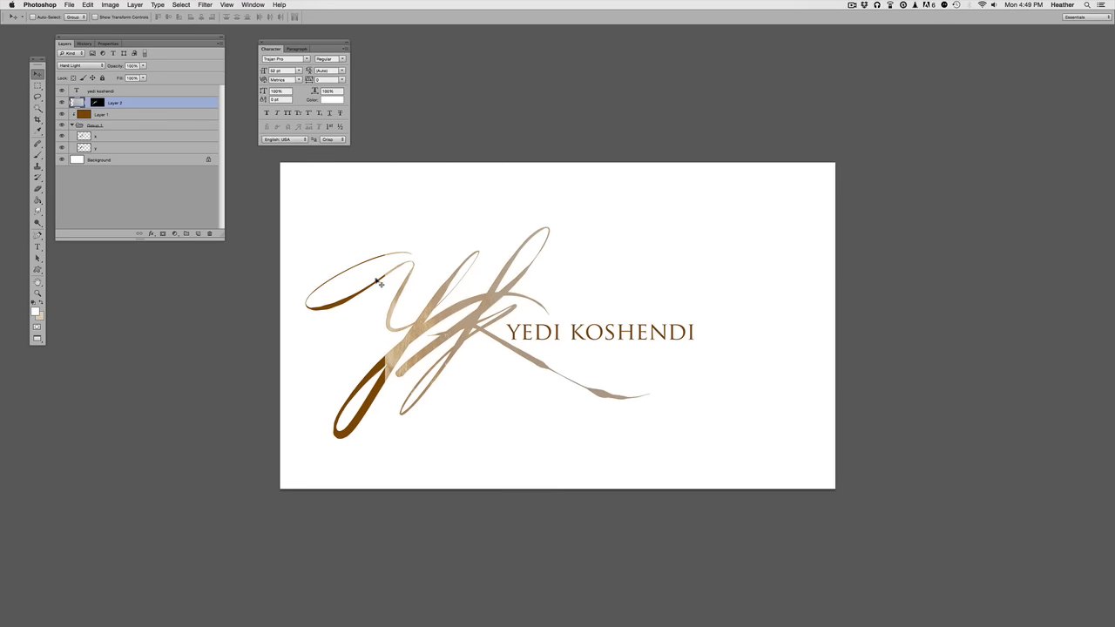
key("cmd+t")
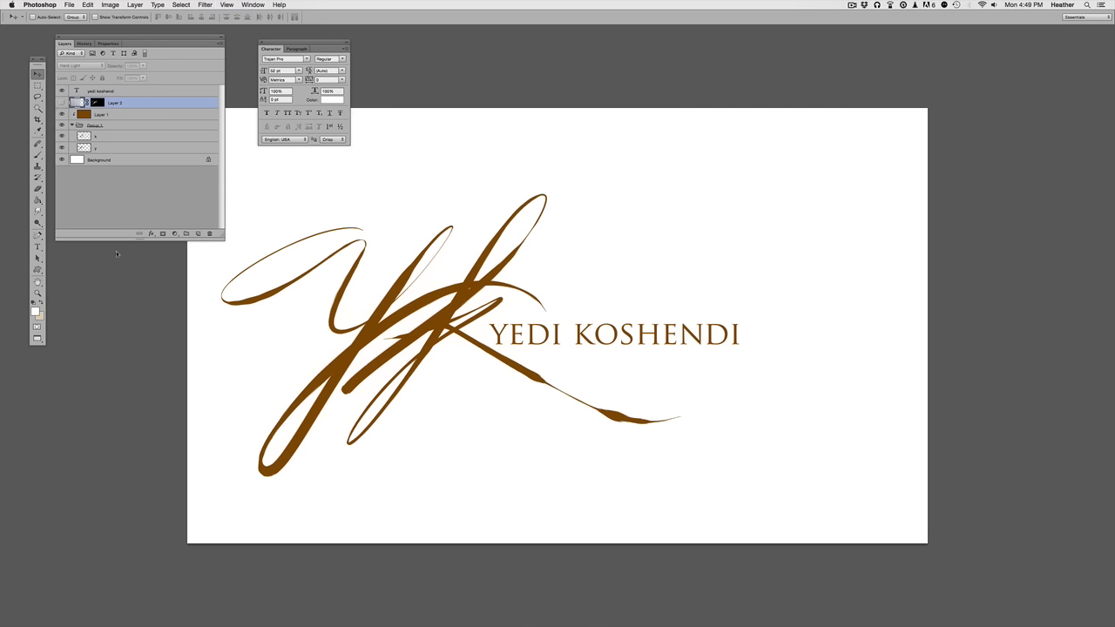
mouse_move(120, 323)
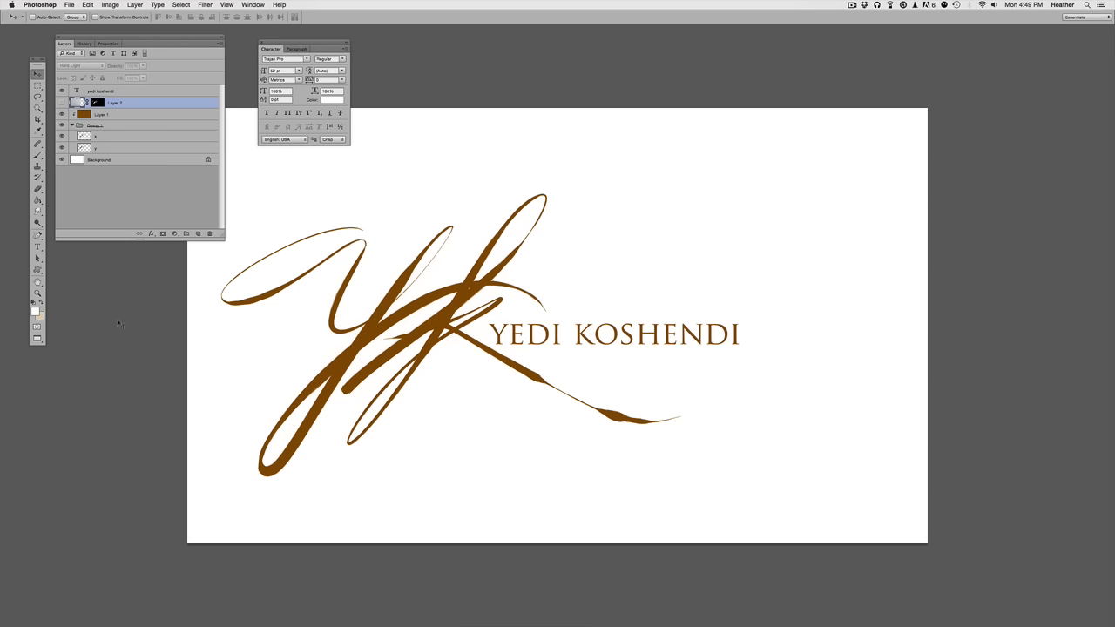
mouse_move(451, 276)
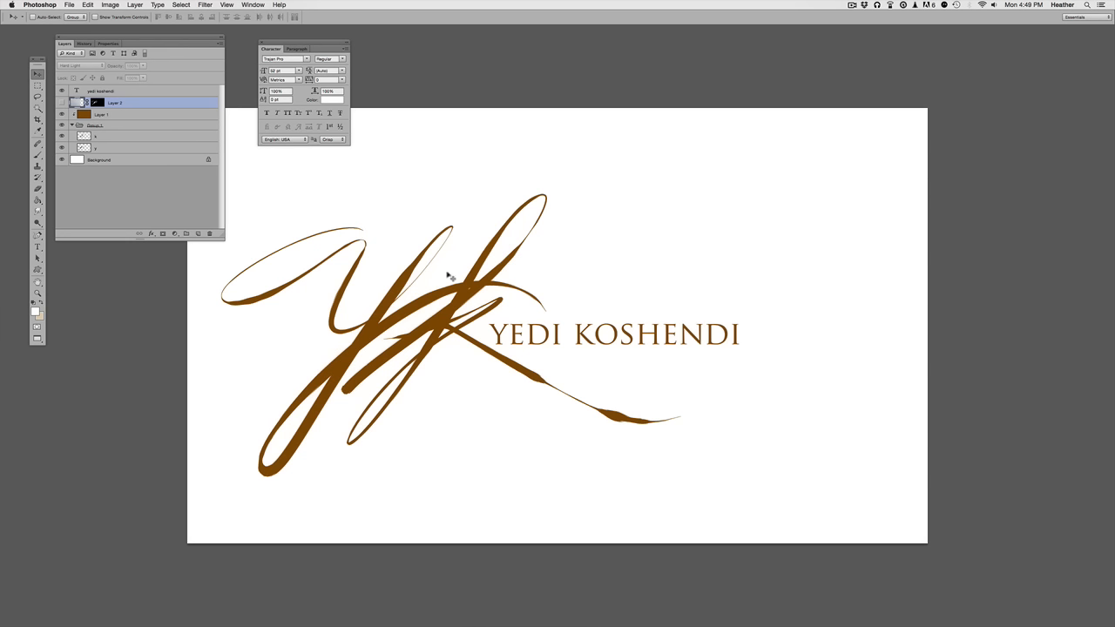
mouse_move(292, 191)
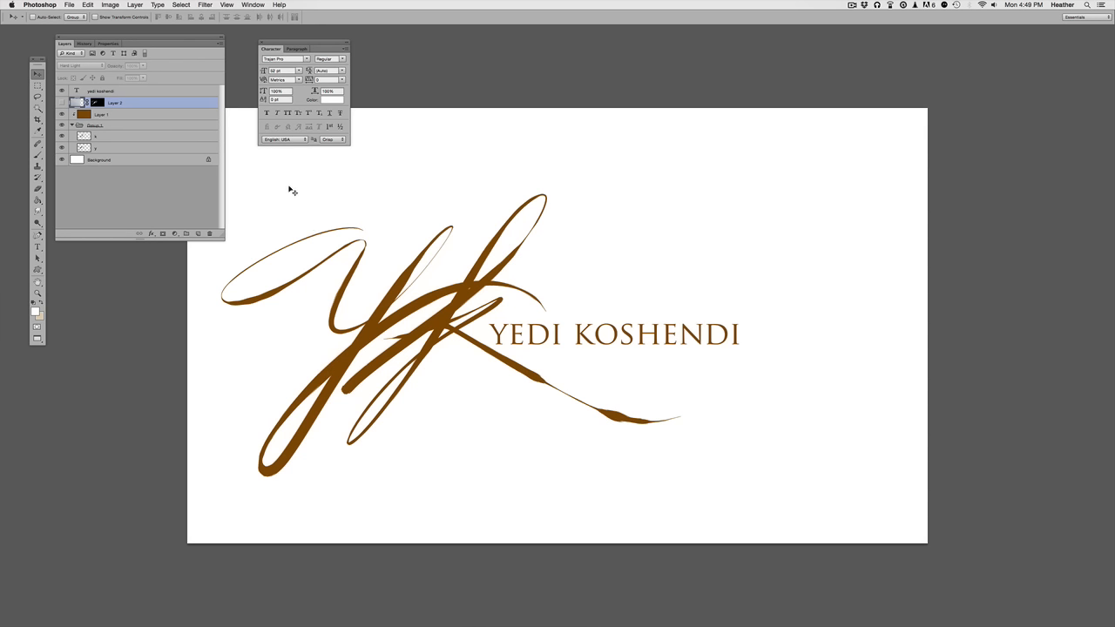
mouse_move(433, 42)
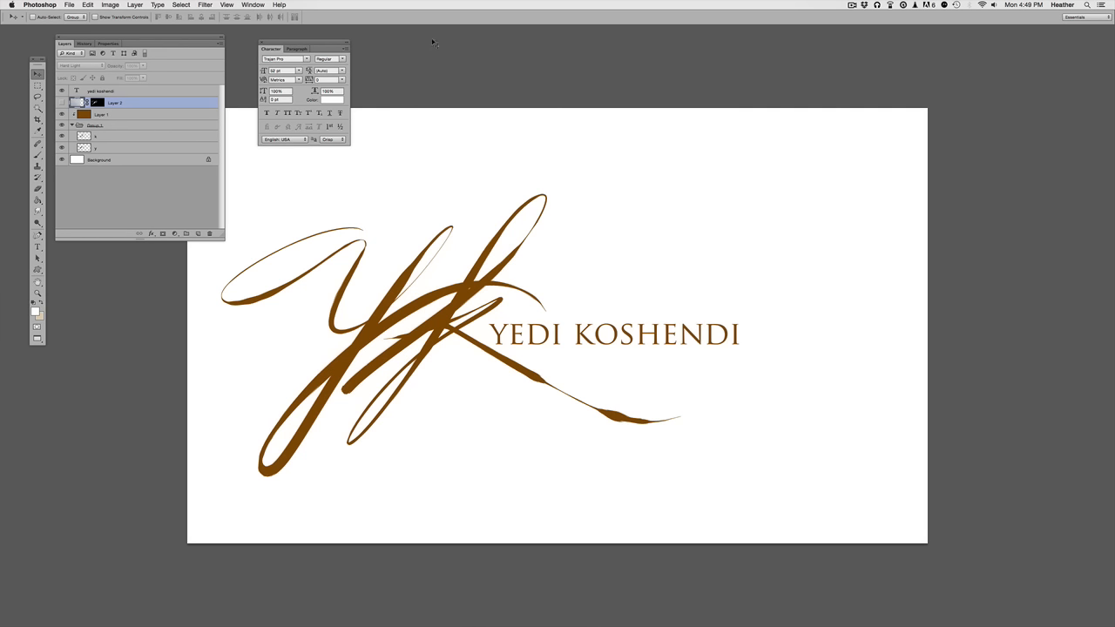